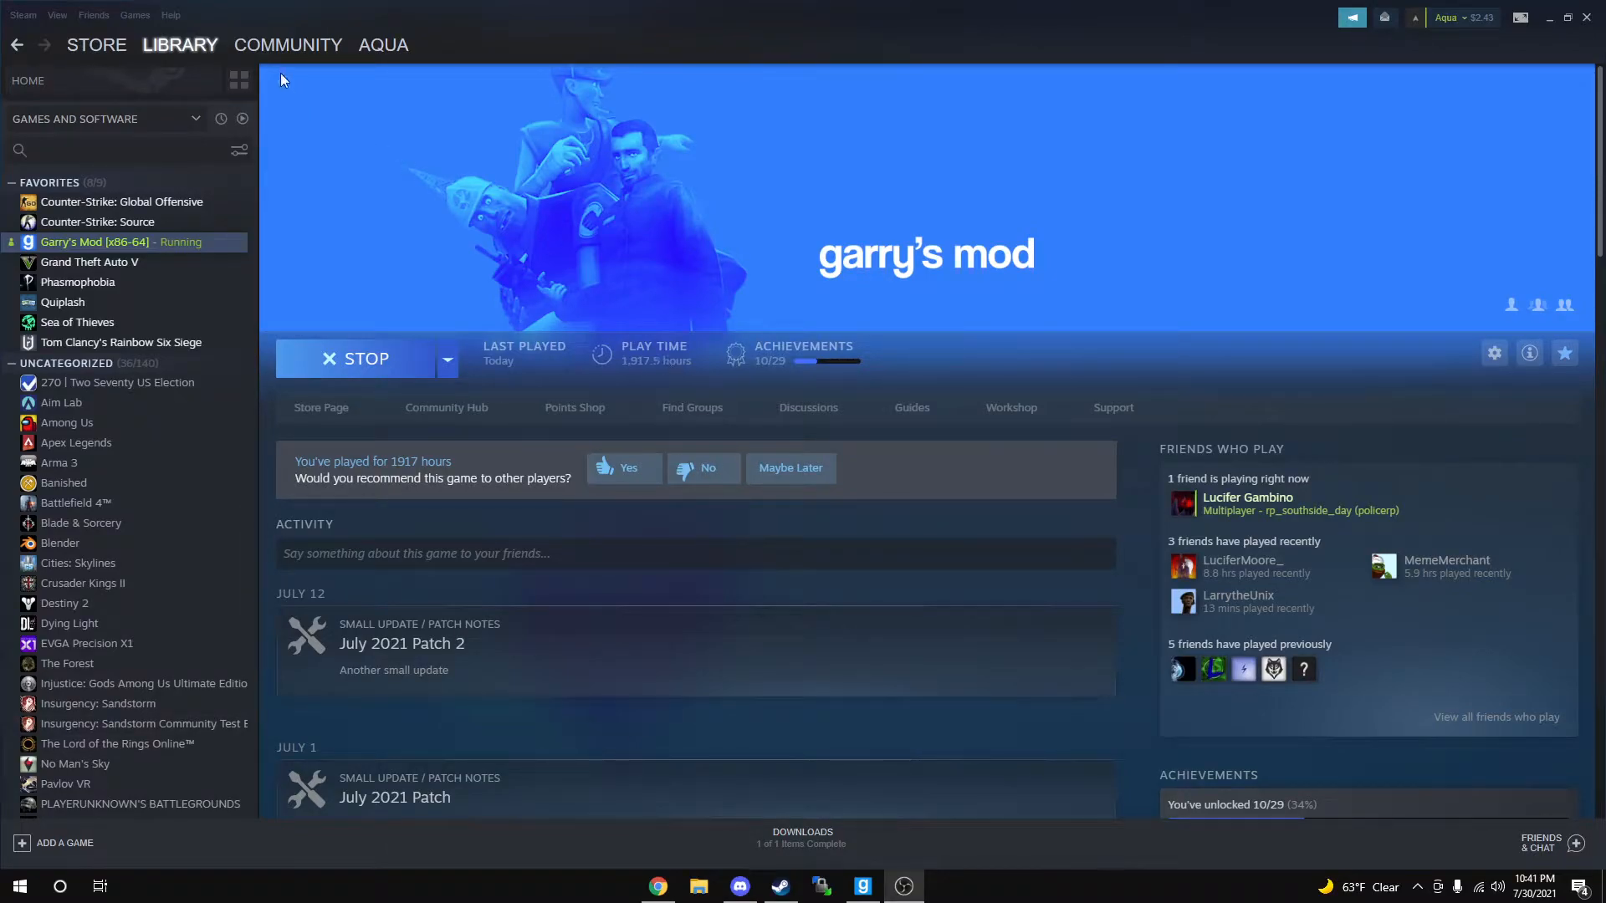
Open the Steam Workshop home page from the Community menu.
click(288, 44)
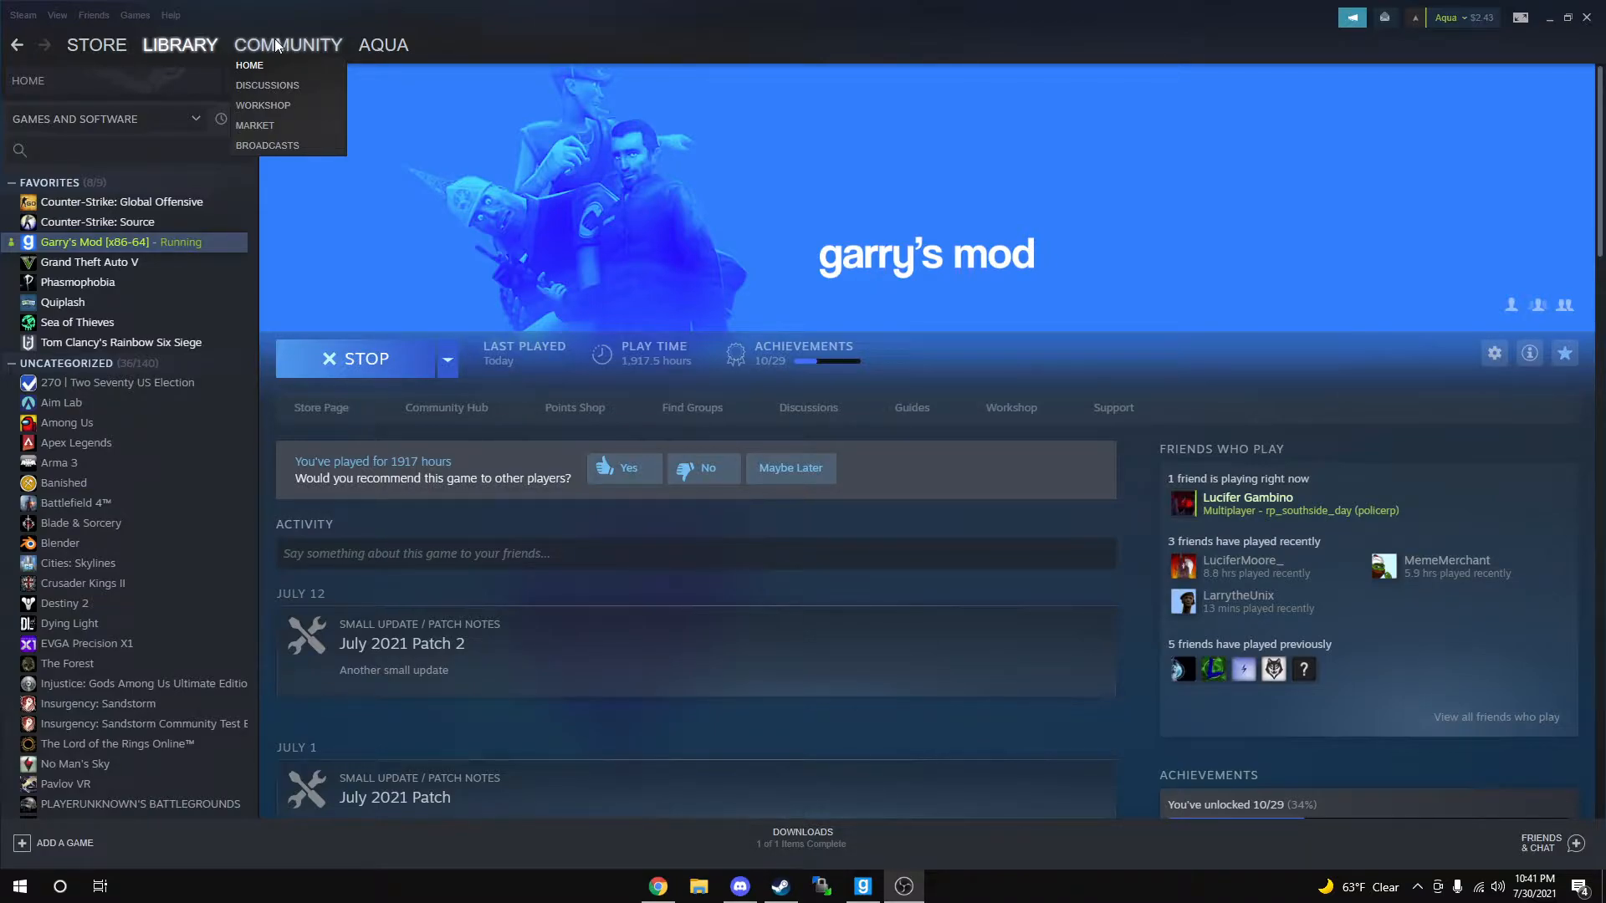
click(181, 44)
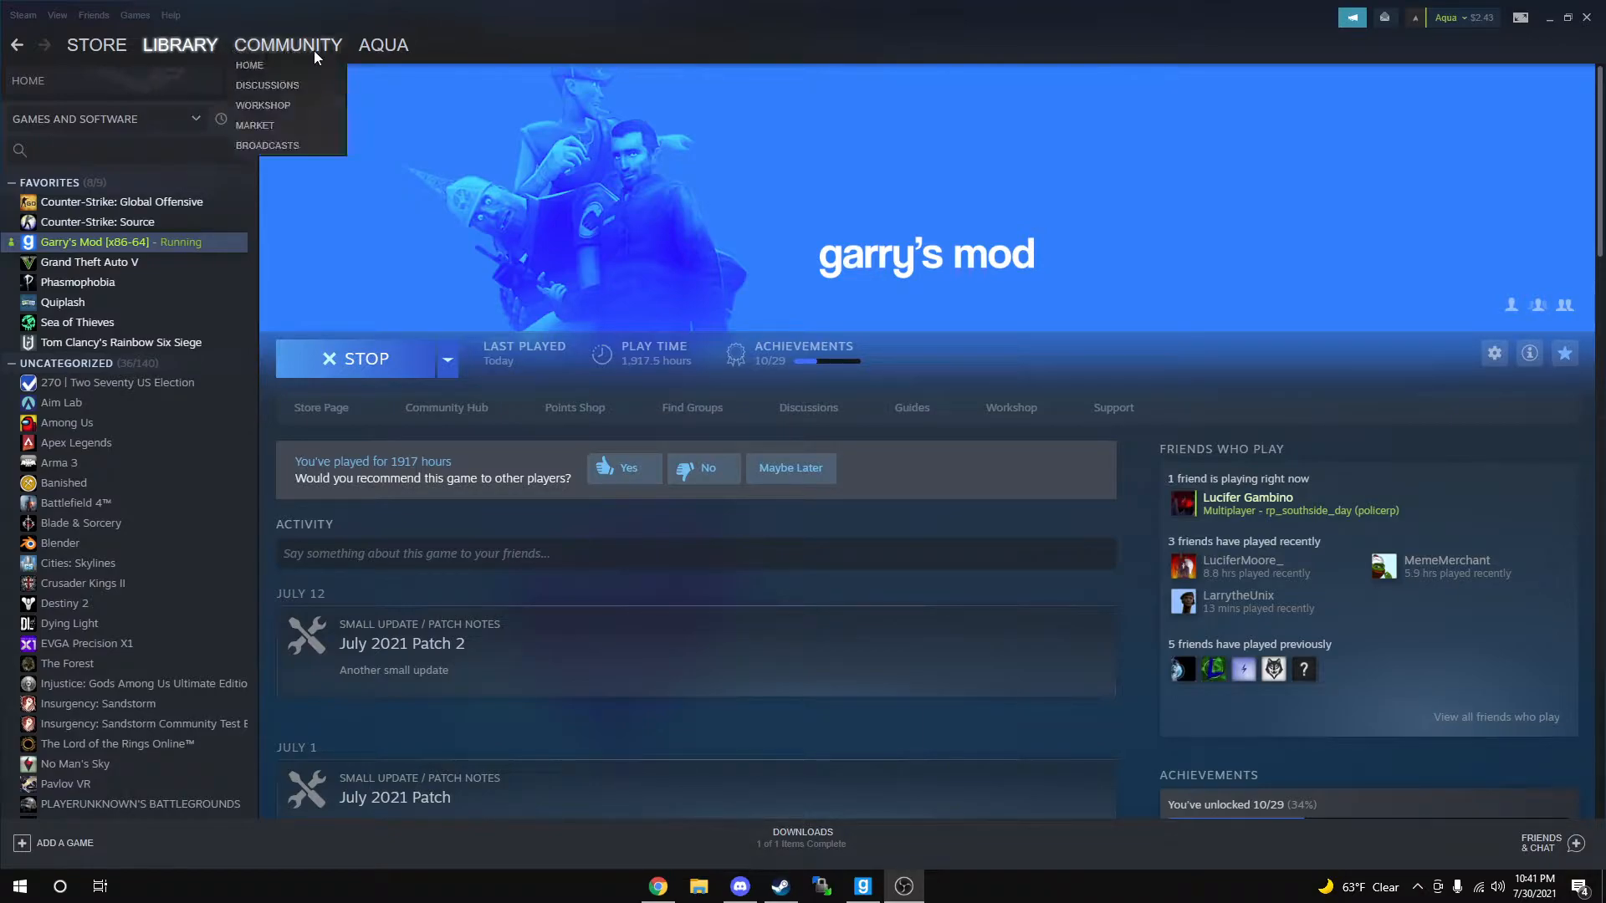
click(180, 44)
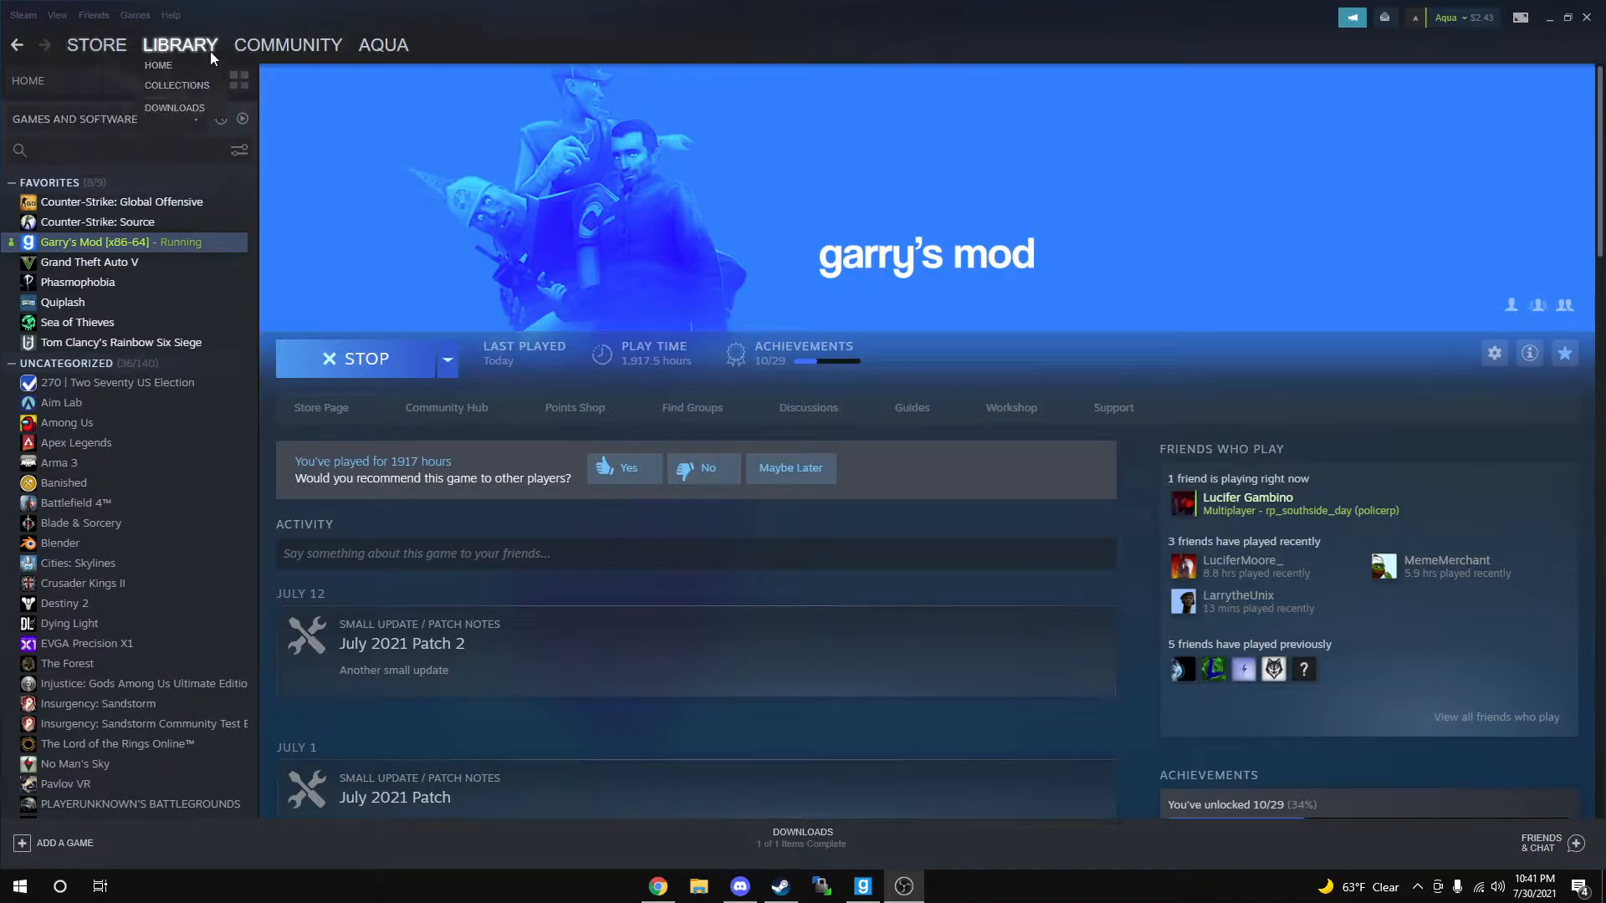
click(287, 44)
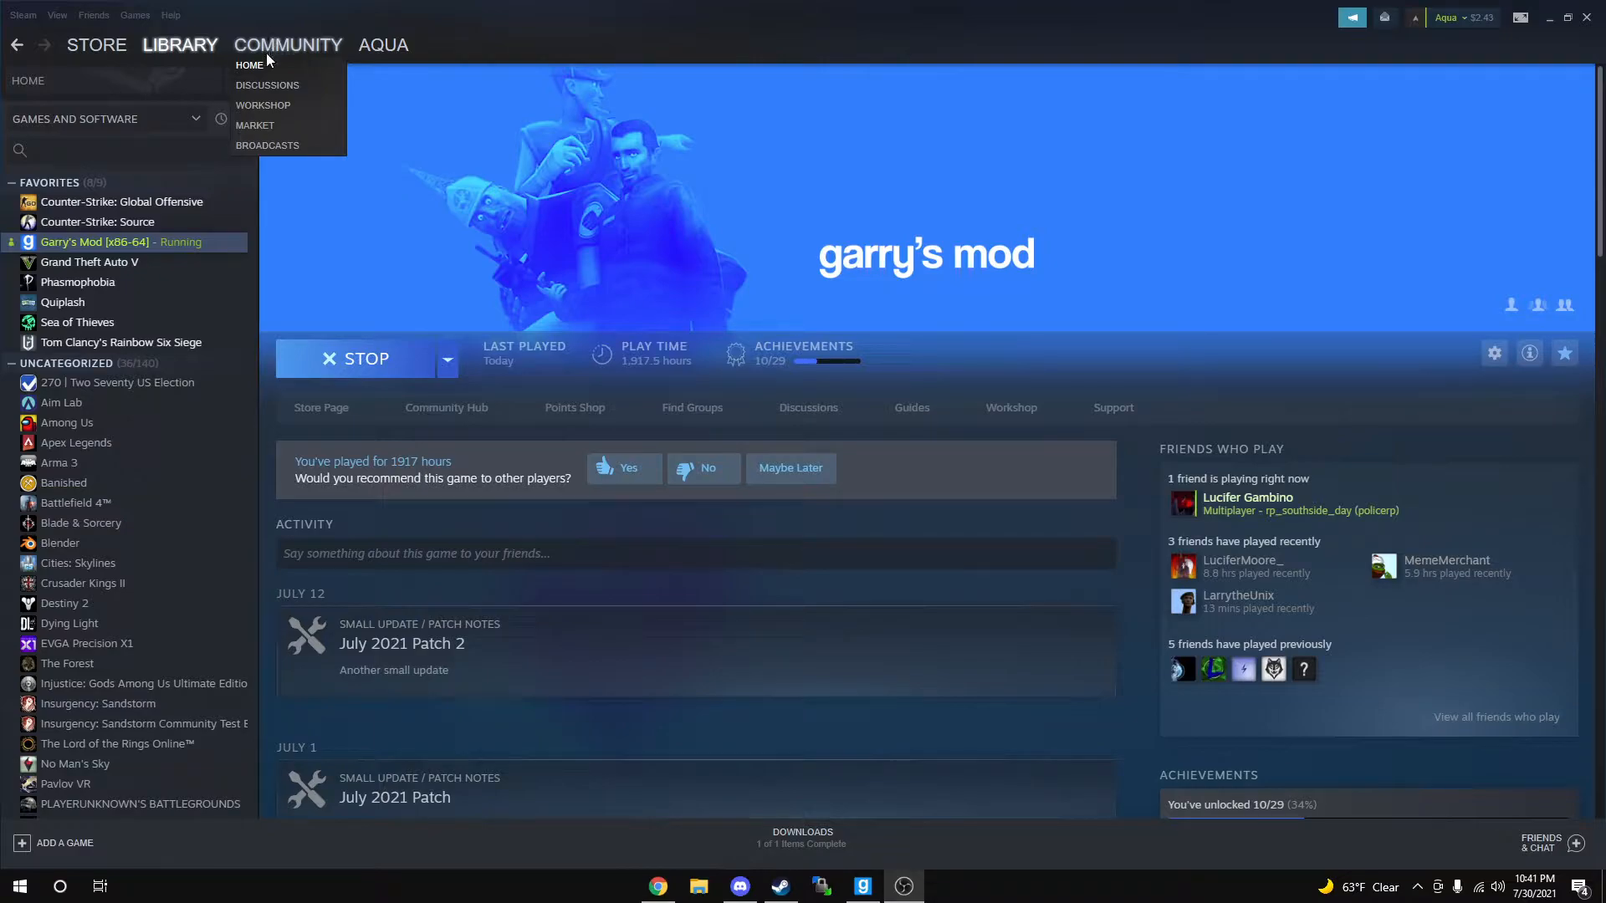
mouse_move(286, 94)
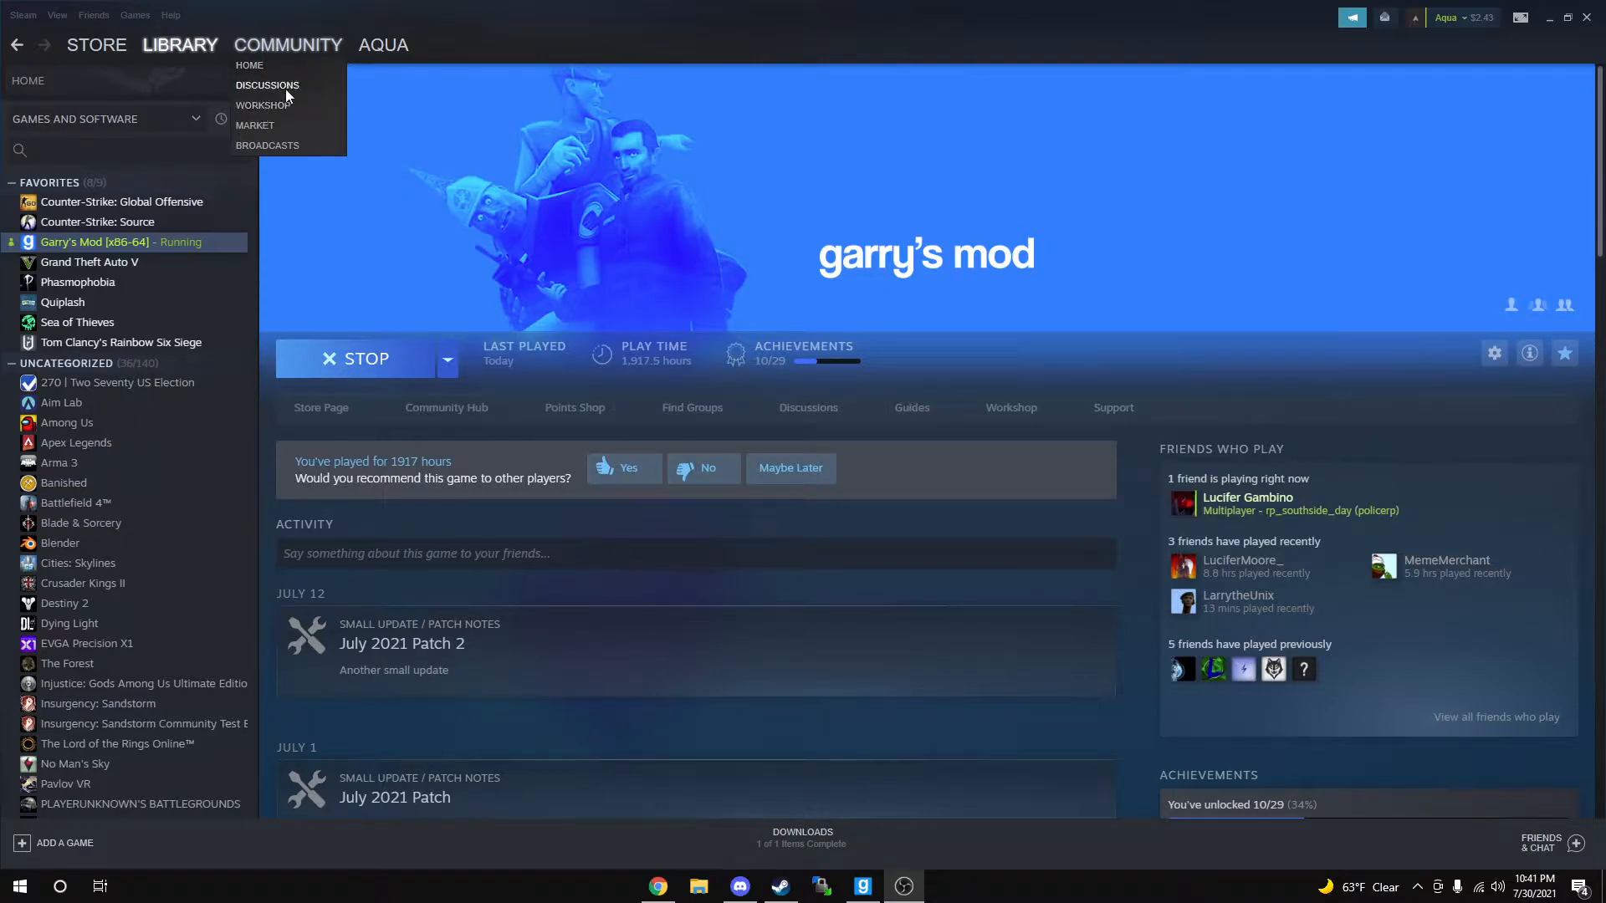
mouse_move(293, 155)
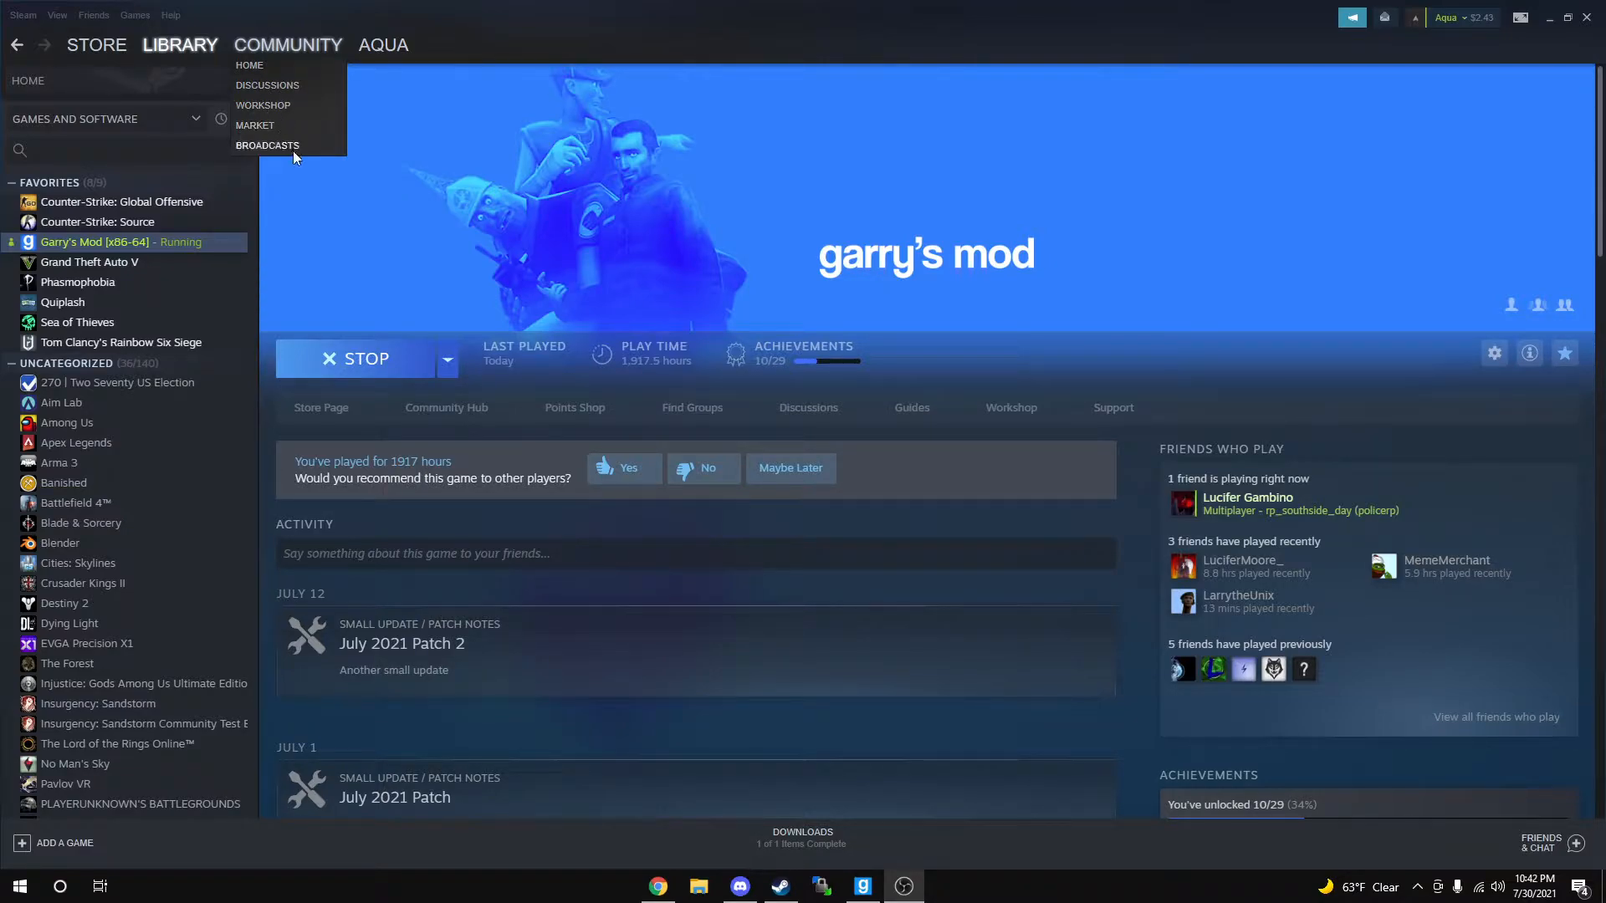
mouse_move(278, 111)
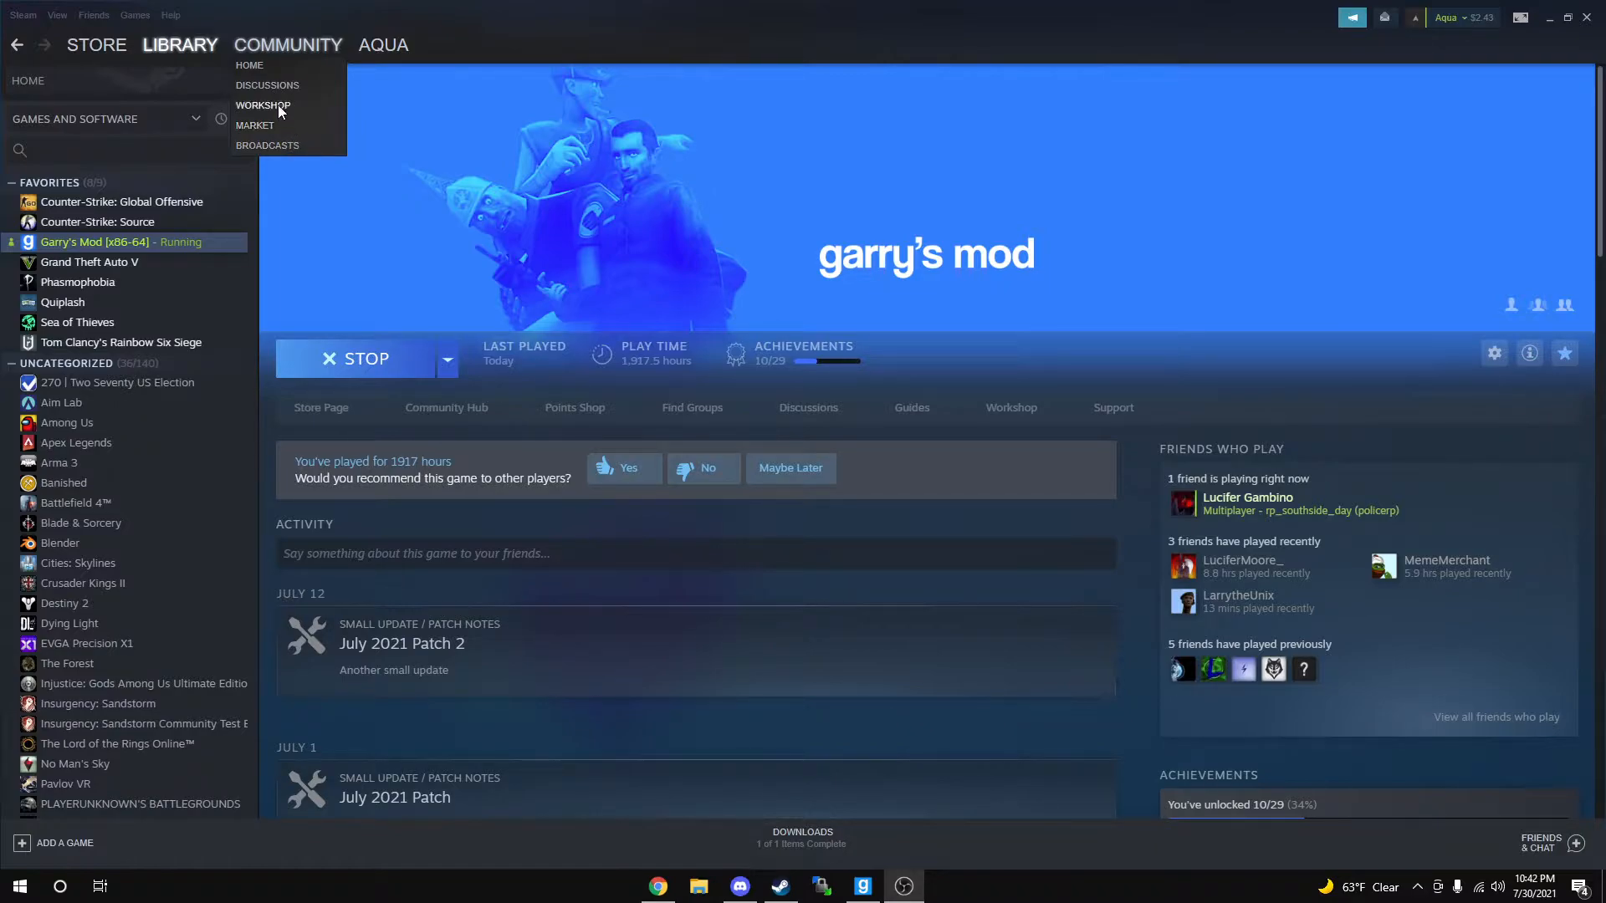
click(262, 104)
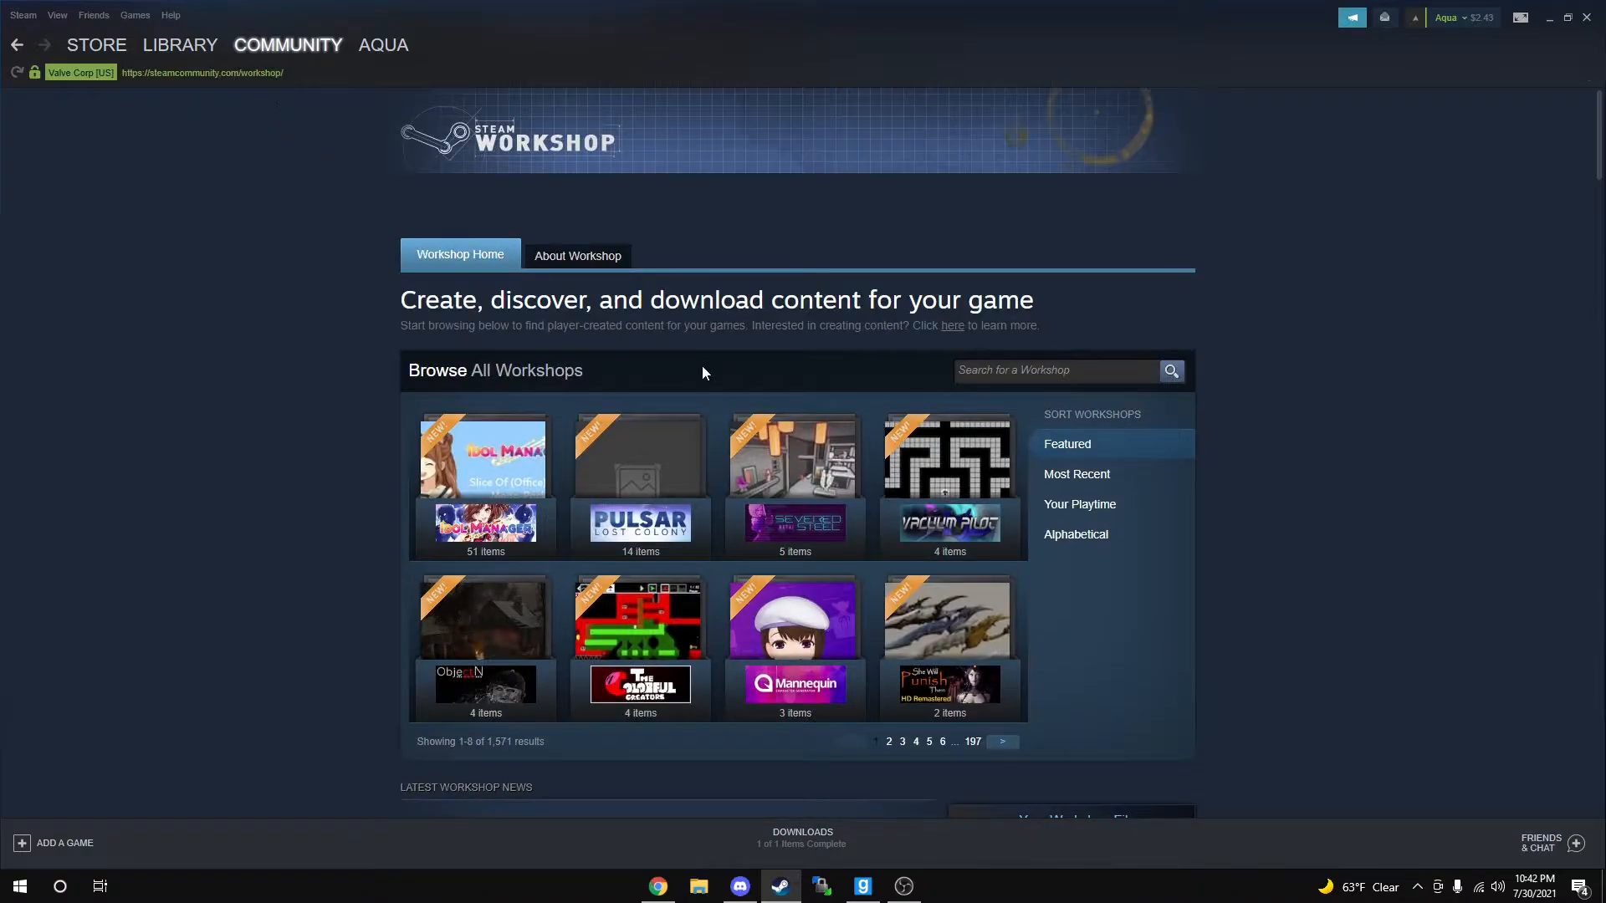
Search the Workshop for Garry's Mod.
scroll(down, 3)
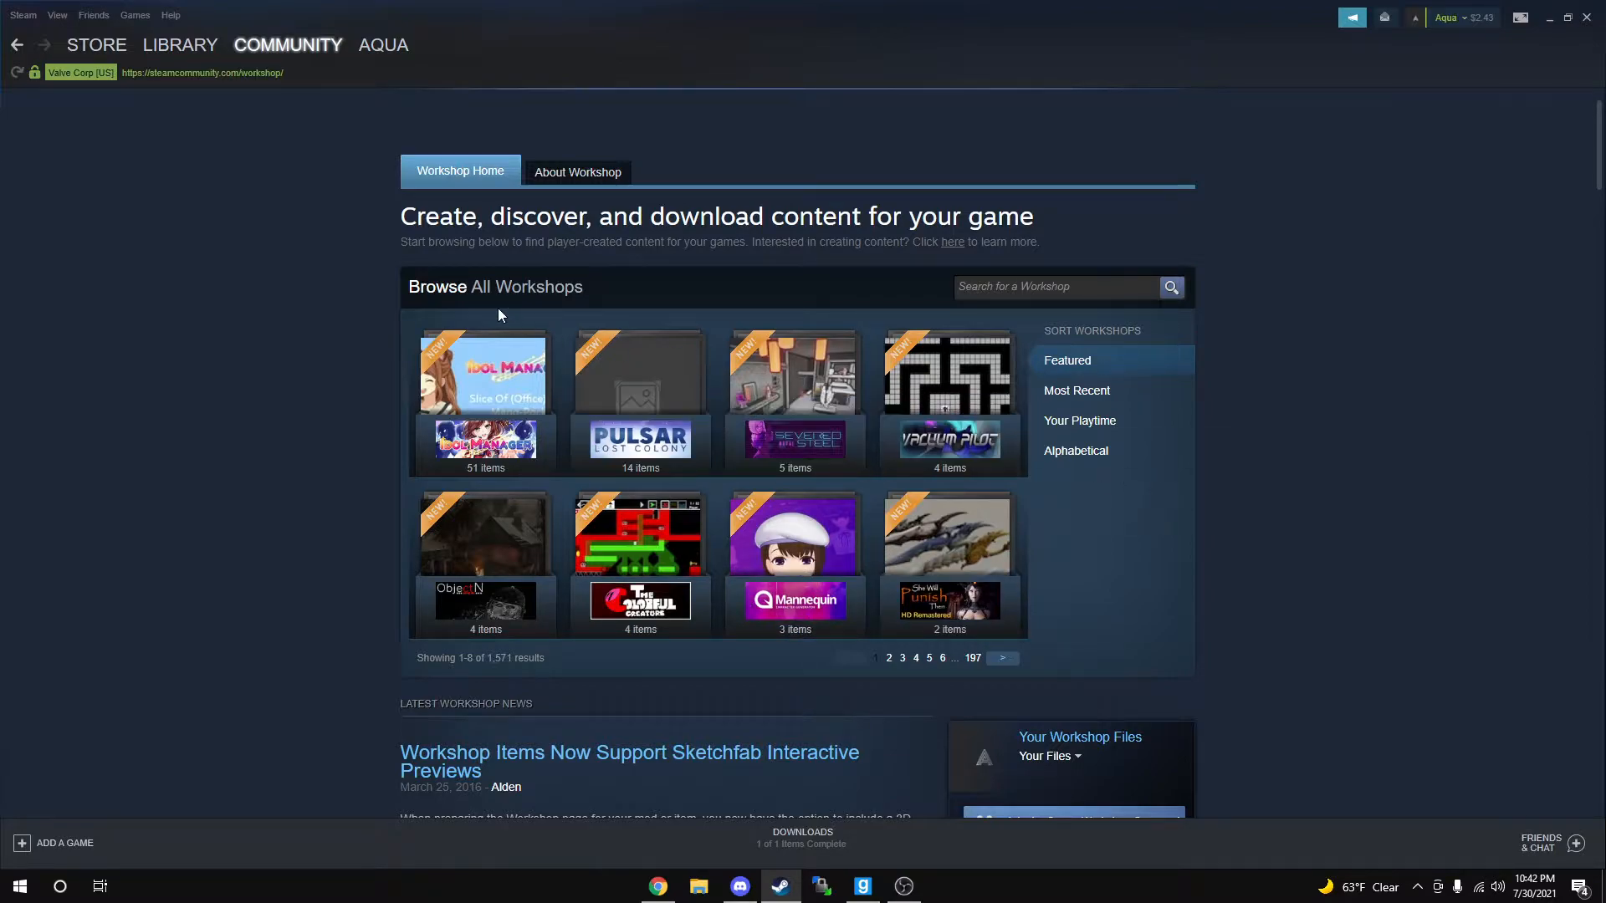
mouse_move(1030, 325)
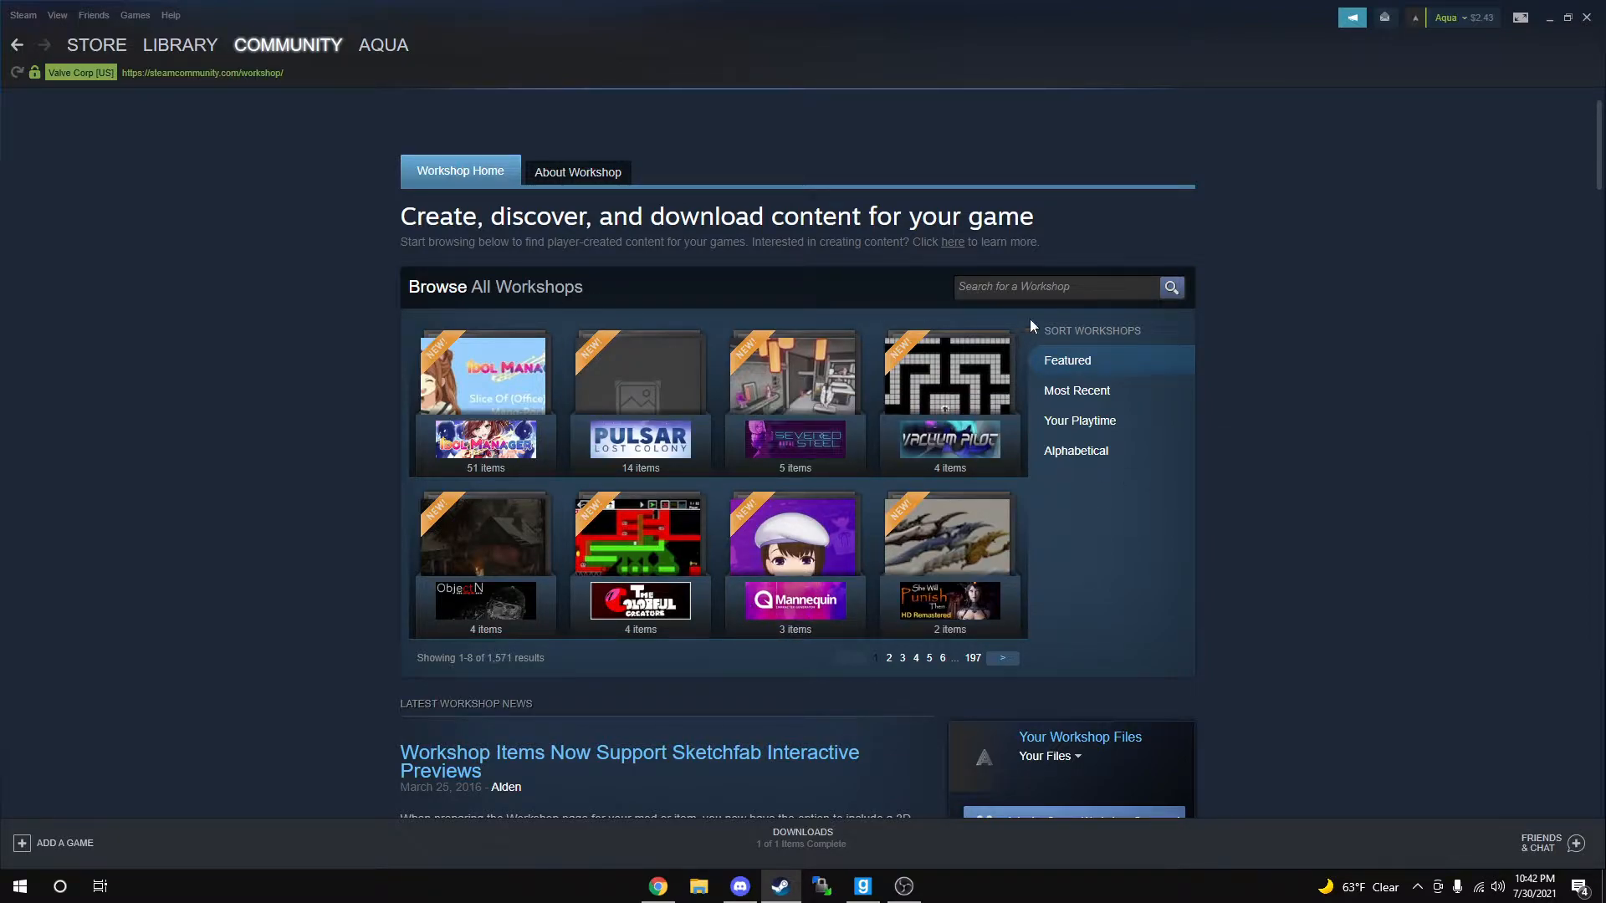
click(1058, 287)
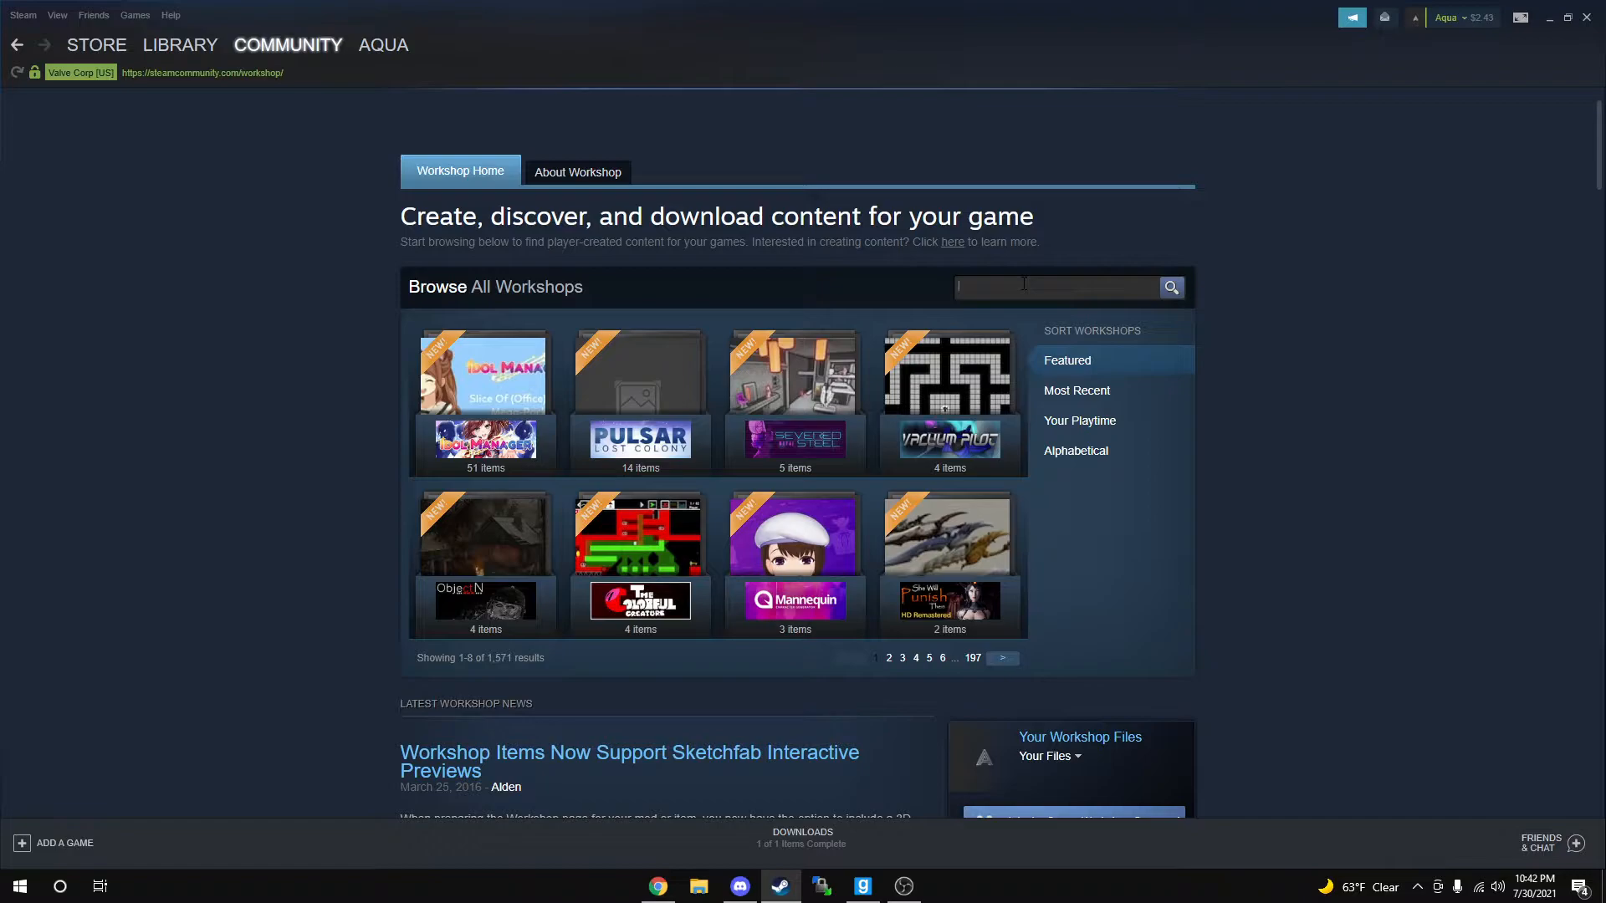
text(Garr)
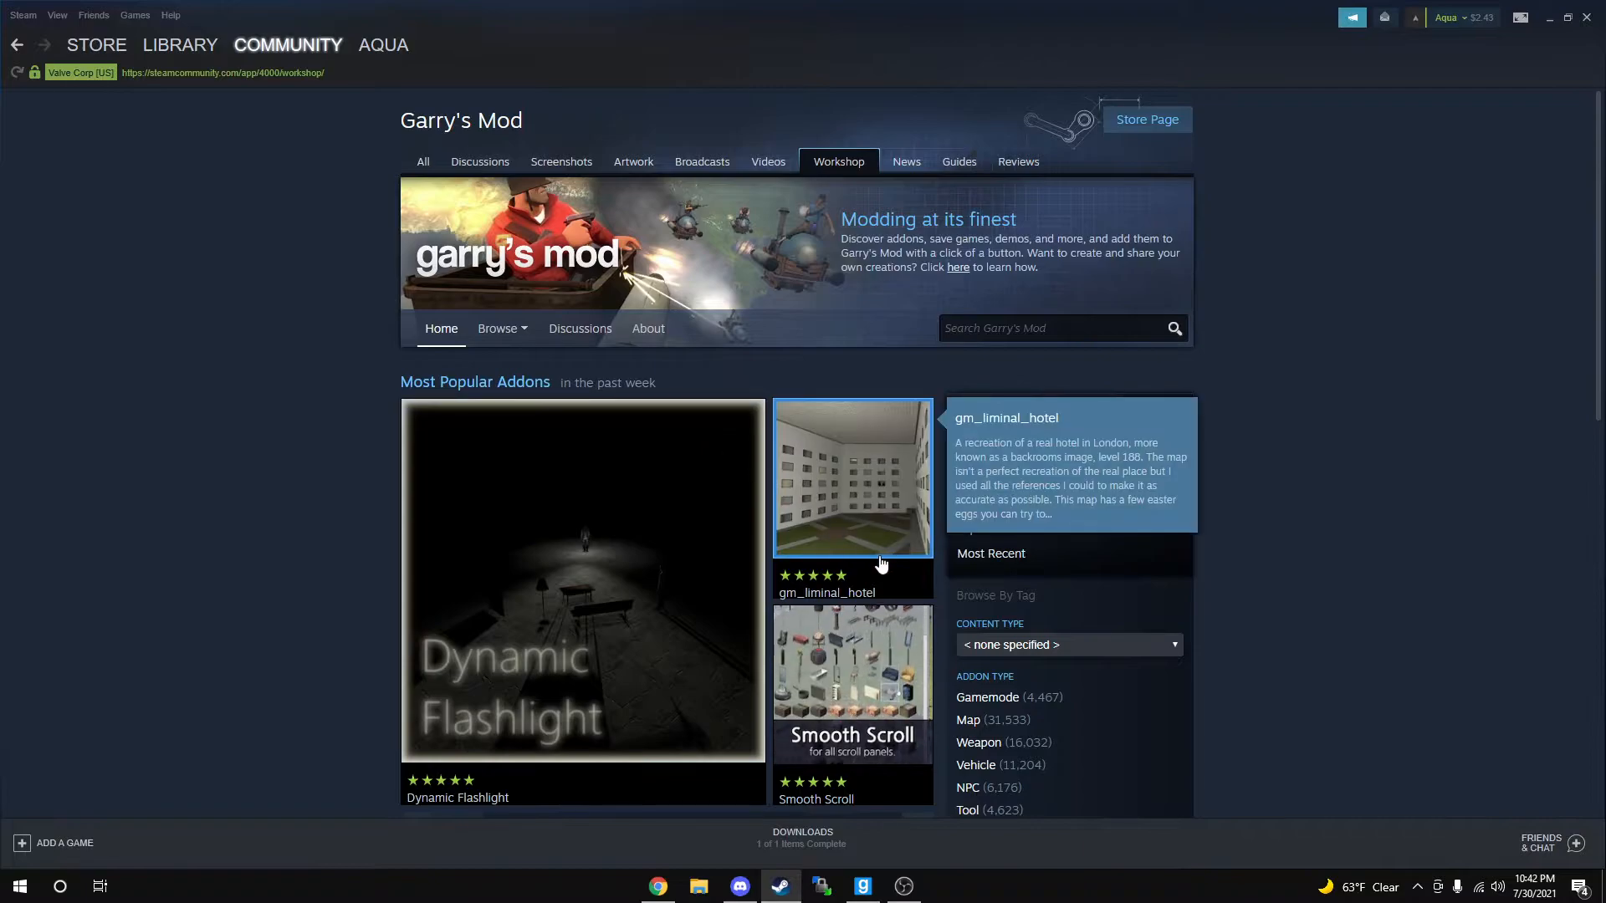
mouse_move(387, 183)
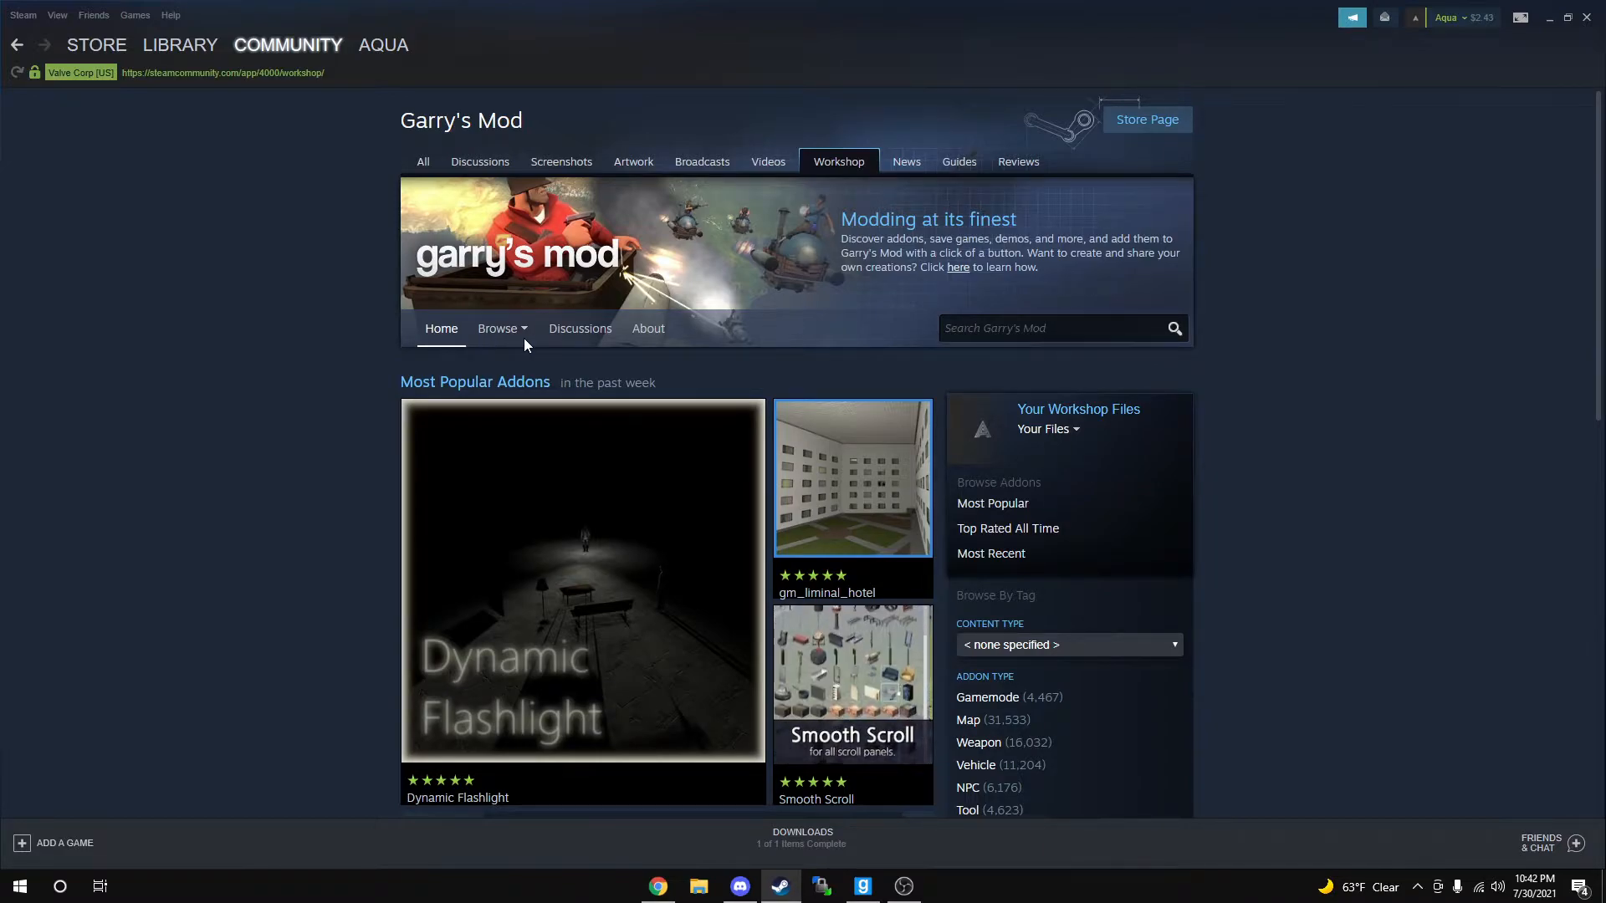
Choose Collections from the Garry's Mod Workshop Browse dropdown.
click(498, 328)
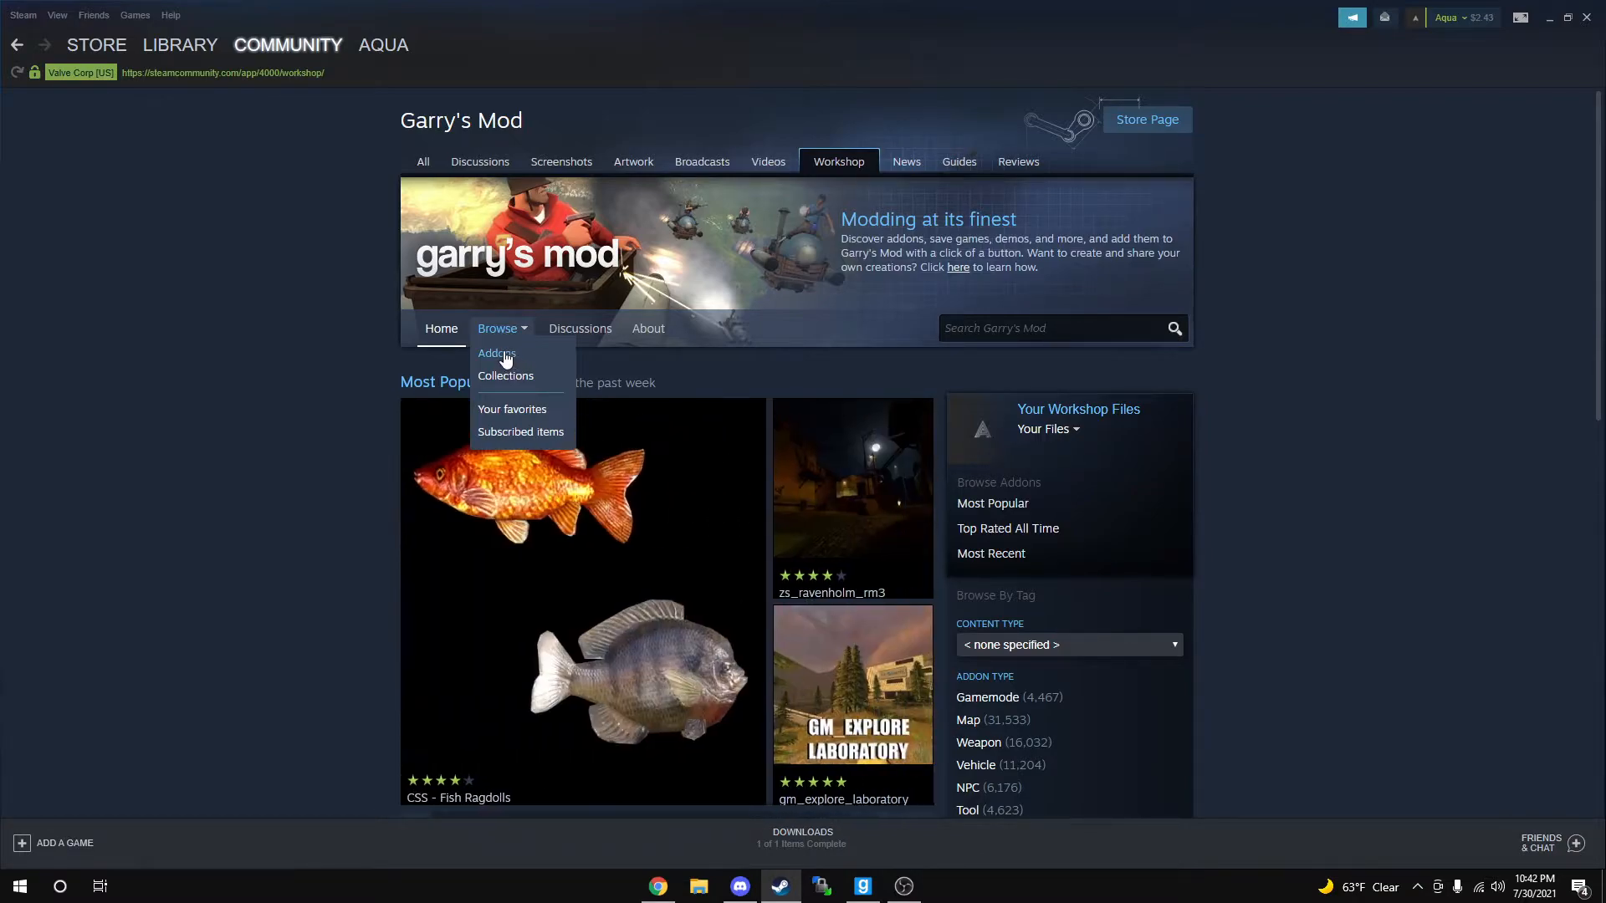
mouse_move(551, 399)
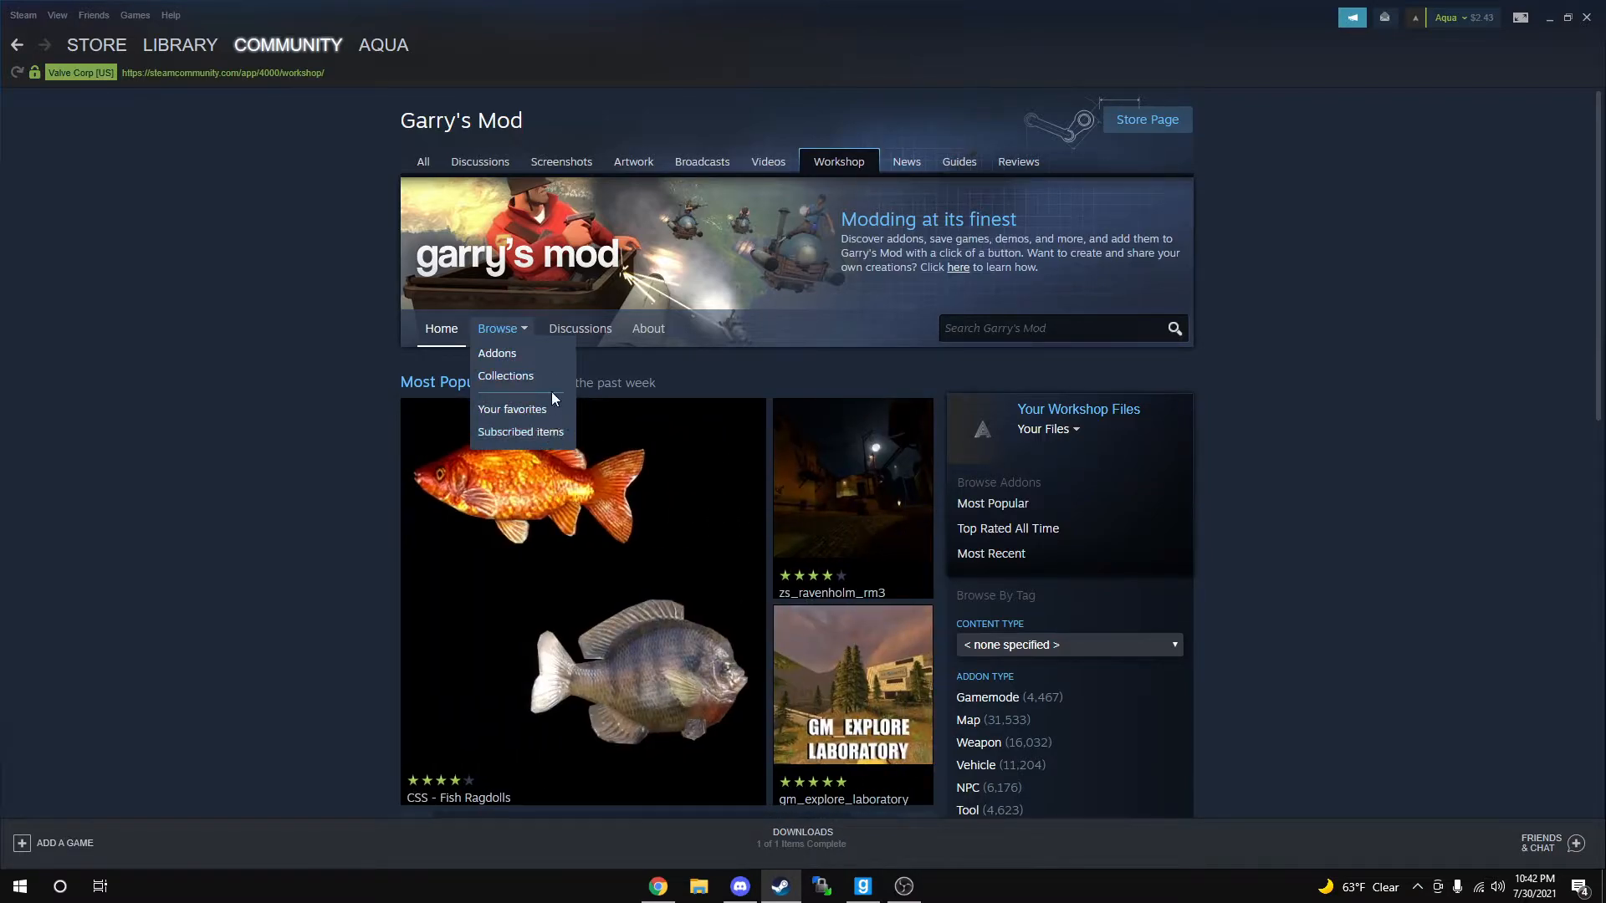
mouse_move(506, 376)
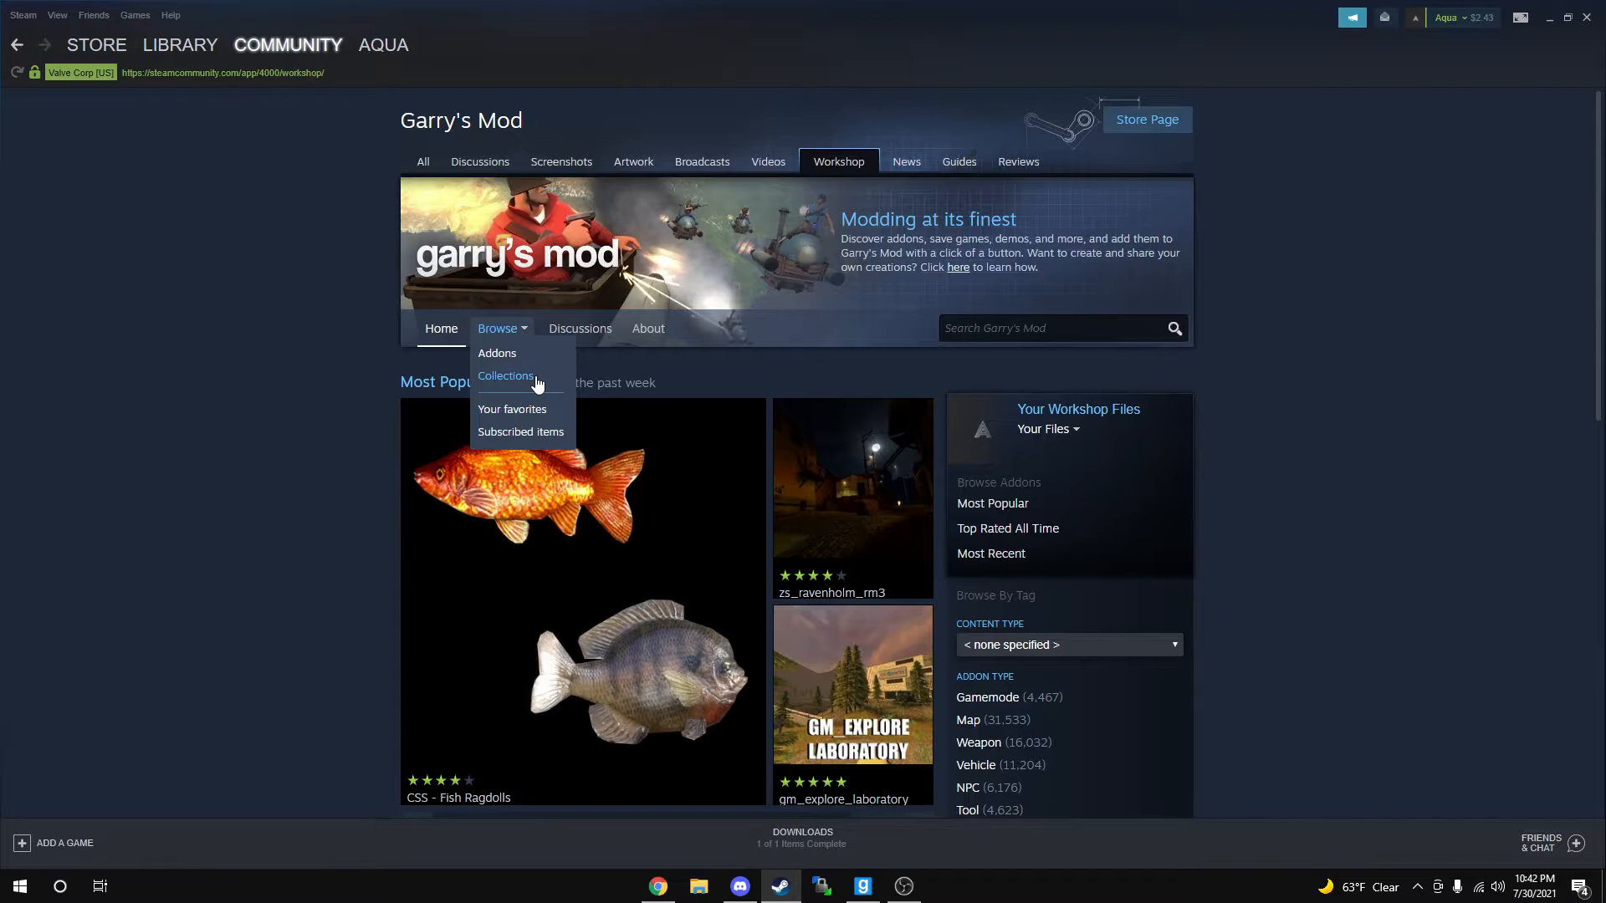
click(506, 376)
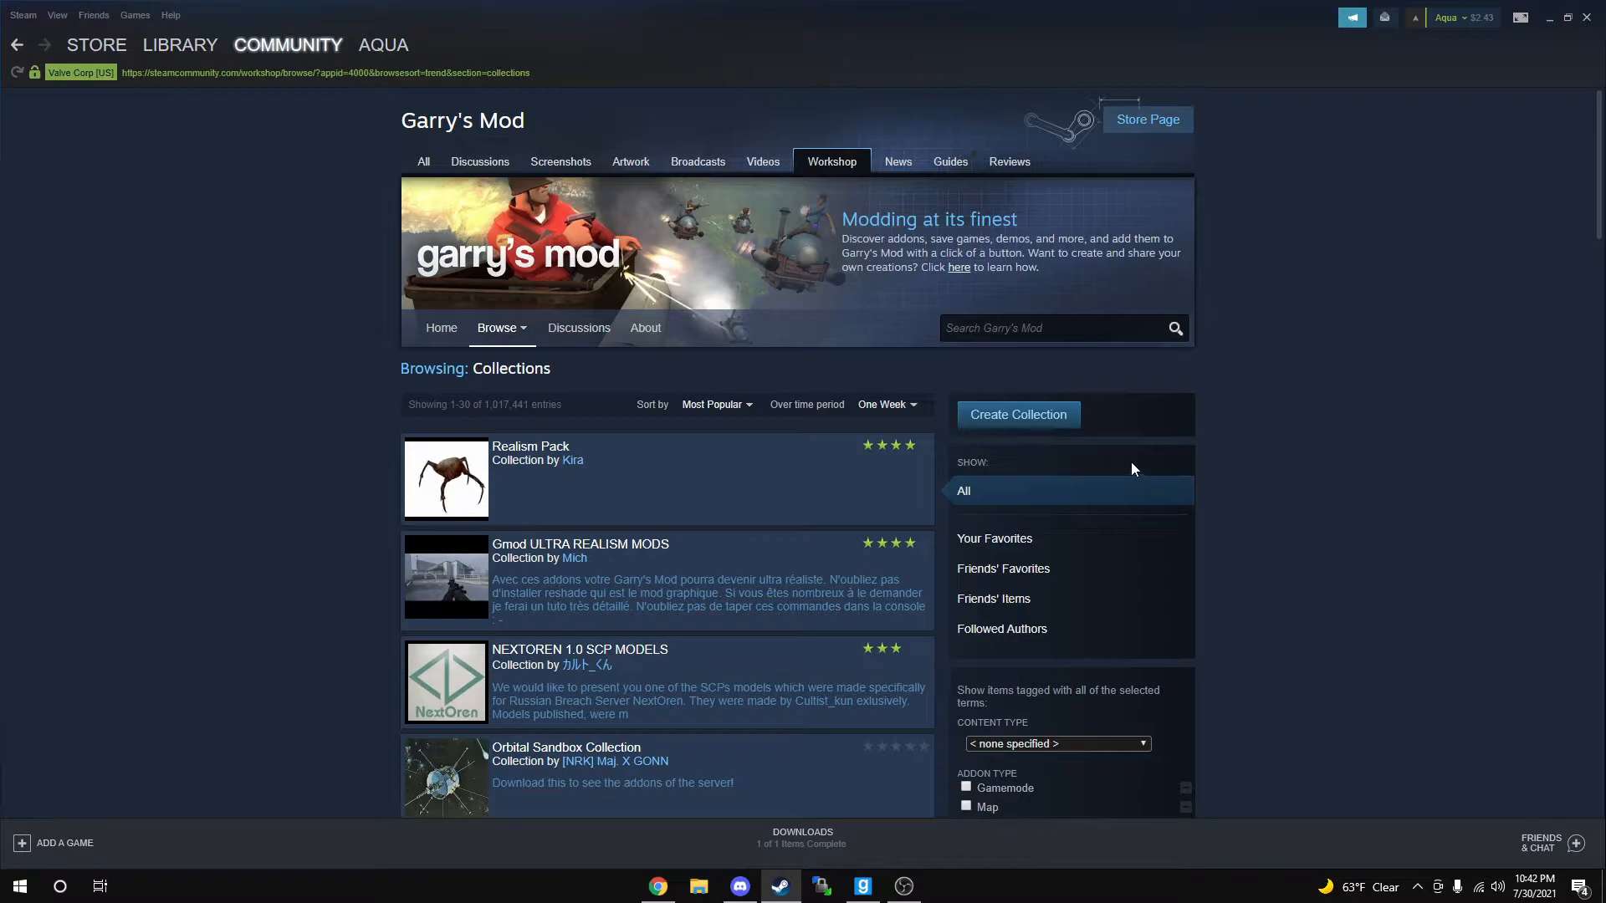
mouse_move(1055, 444)
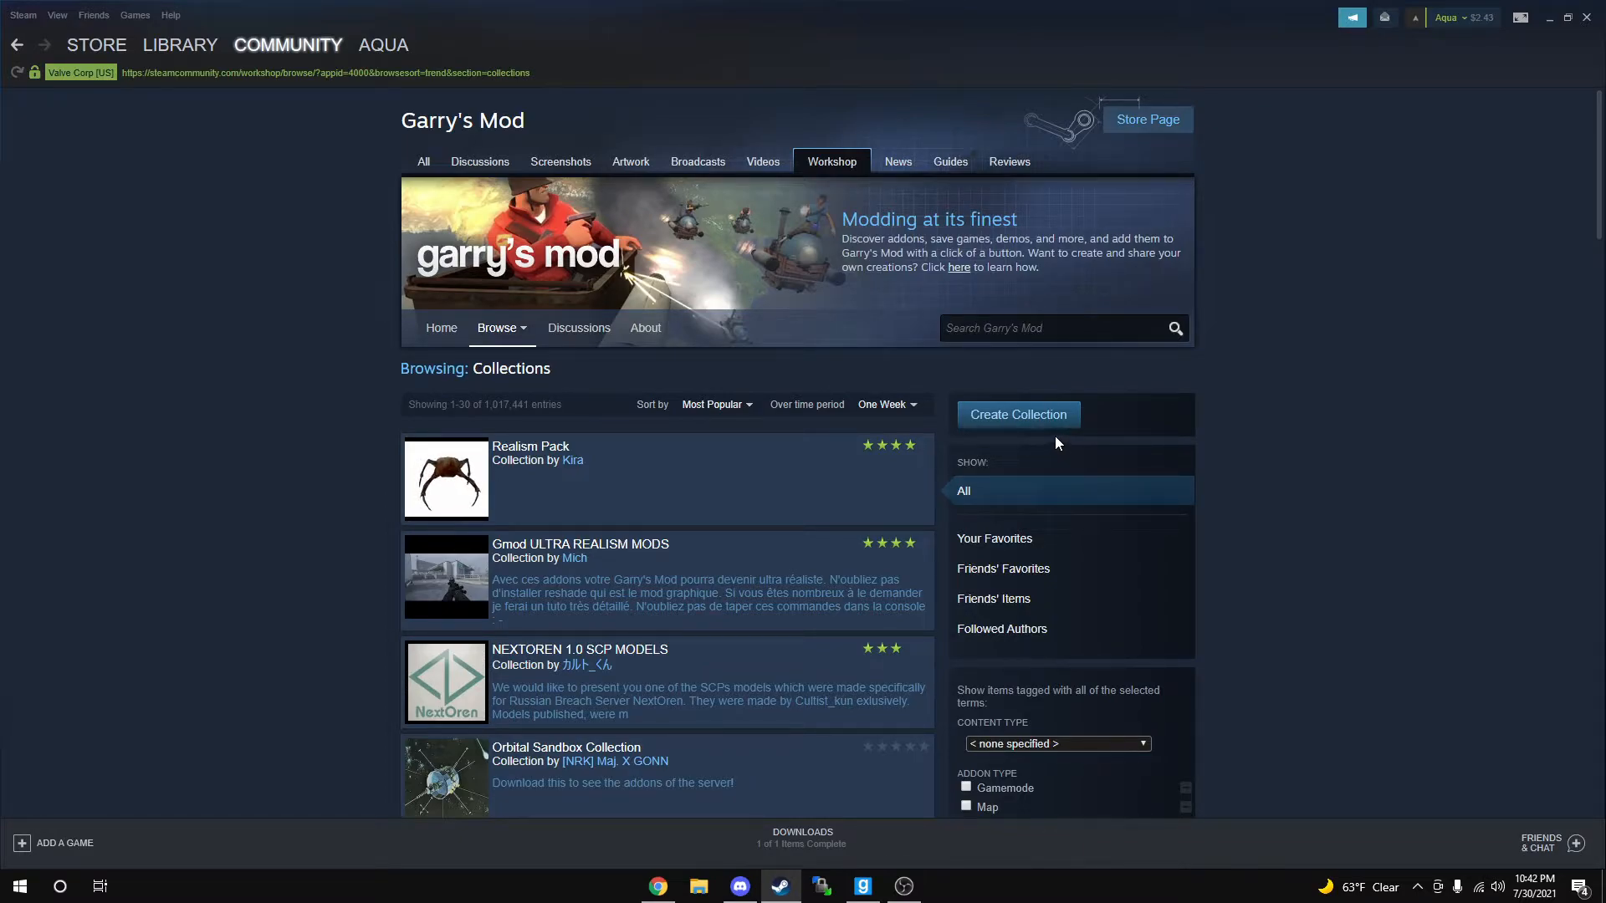
mouse_move(1044, 424)
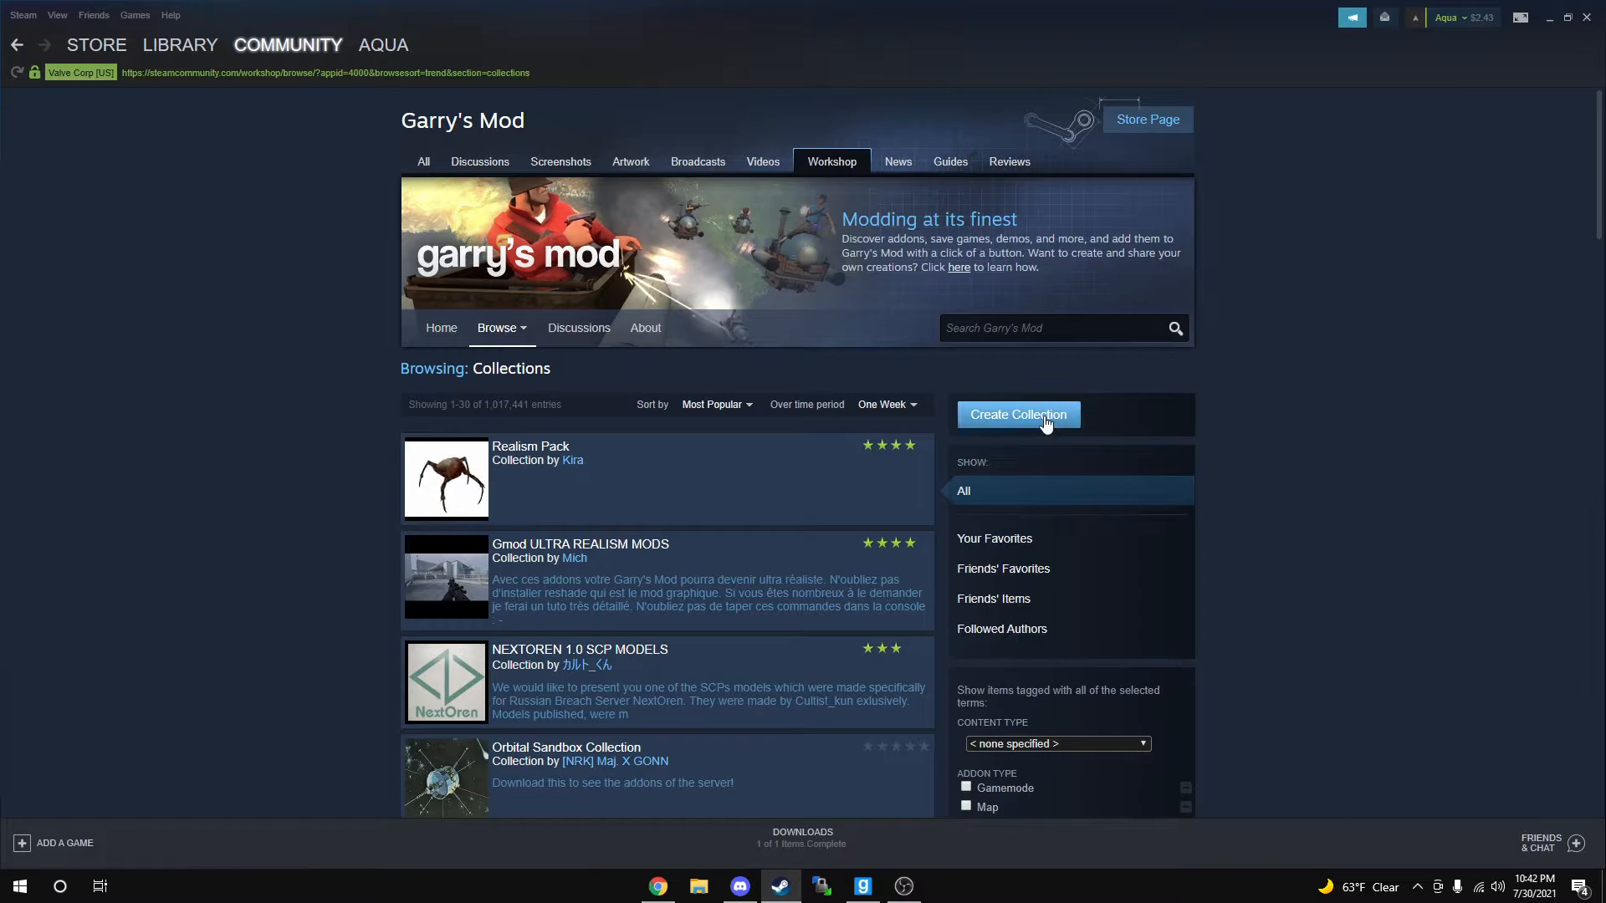
Start a new collection titled 'Test collection' and enter a short description.
click(1017, 415)
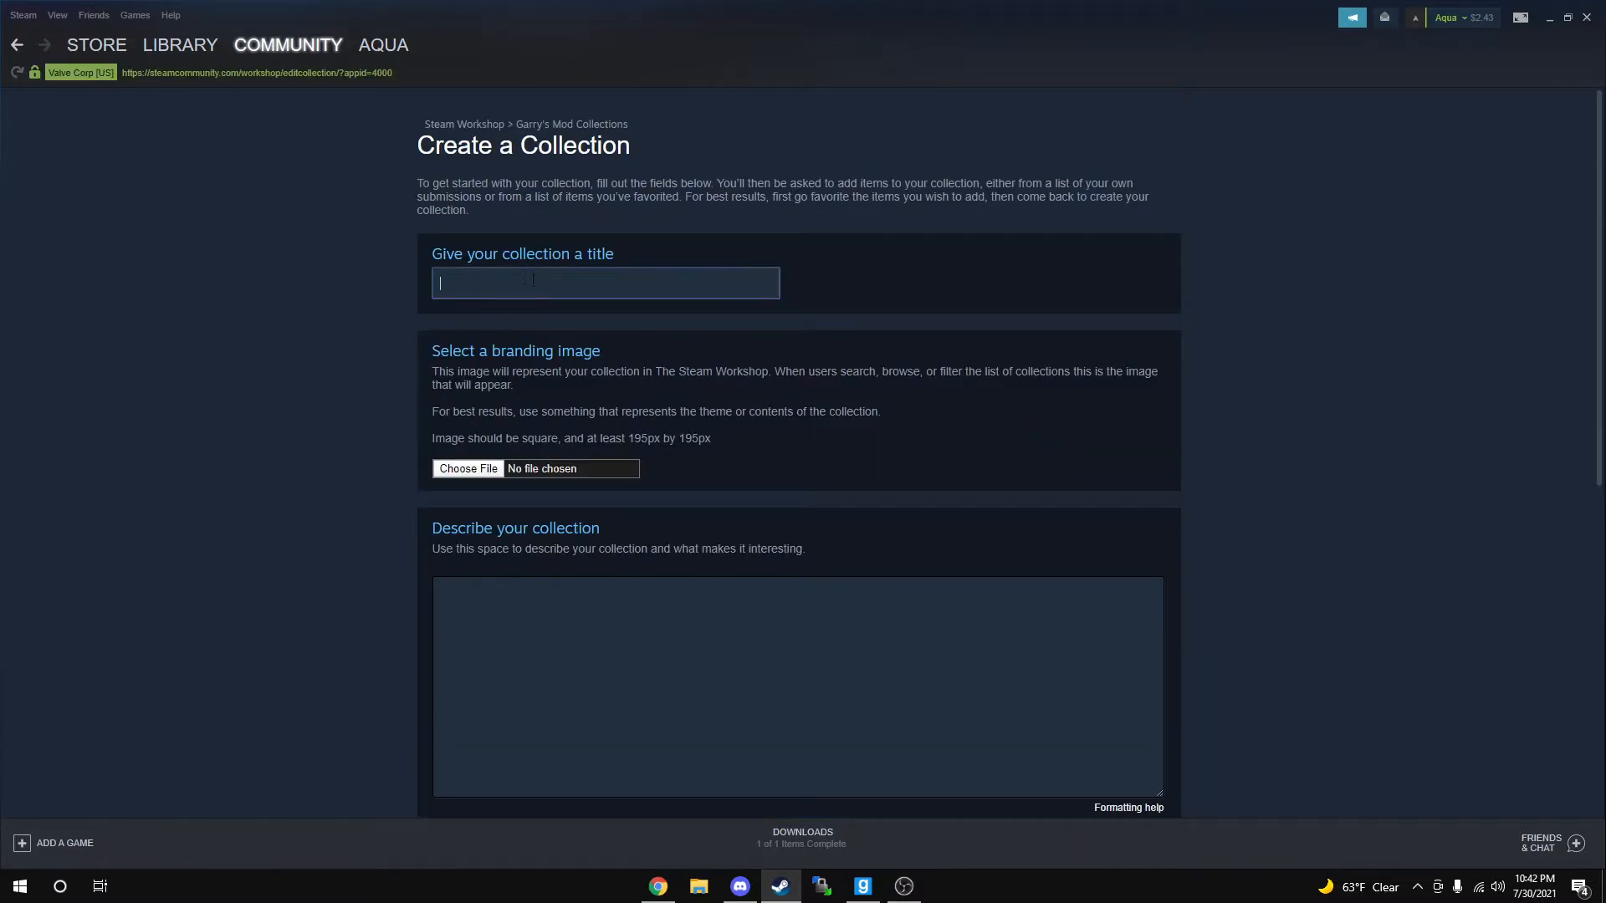
text(T)
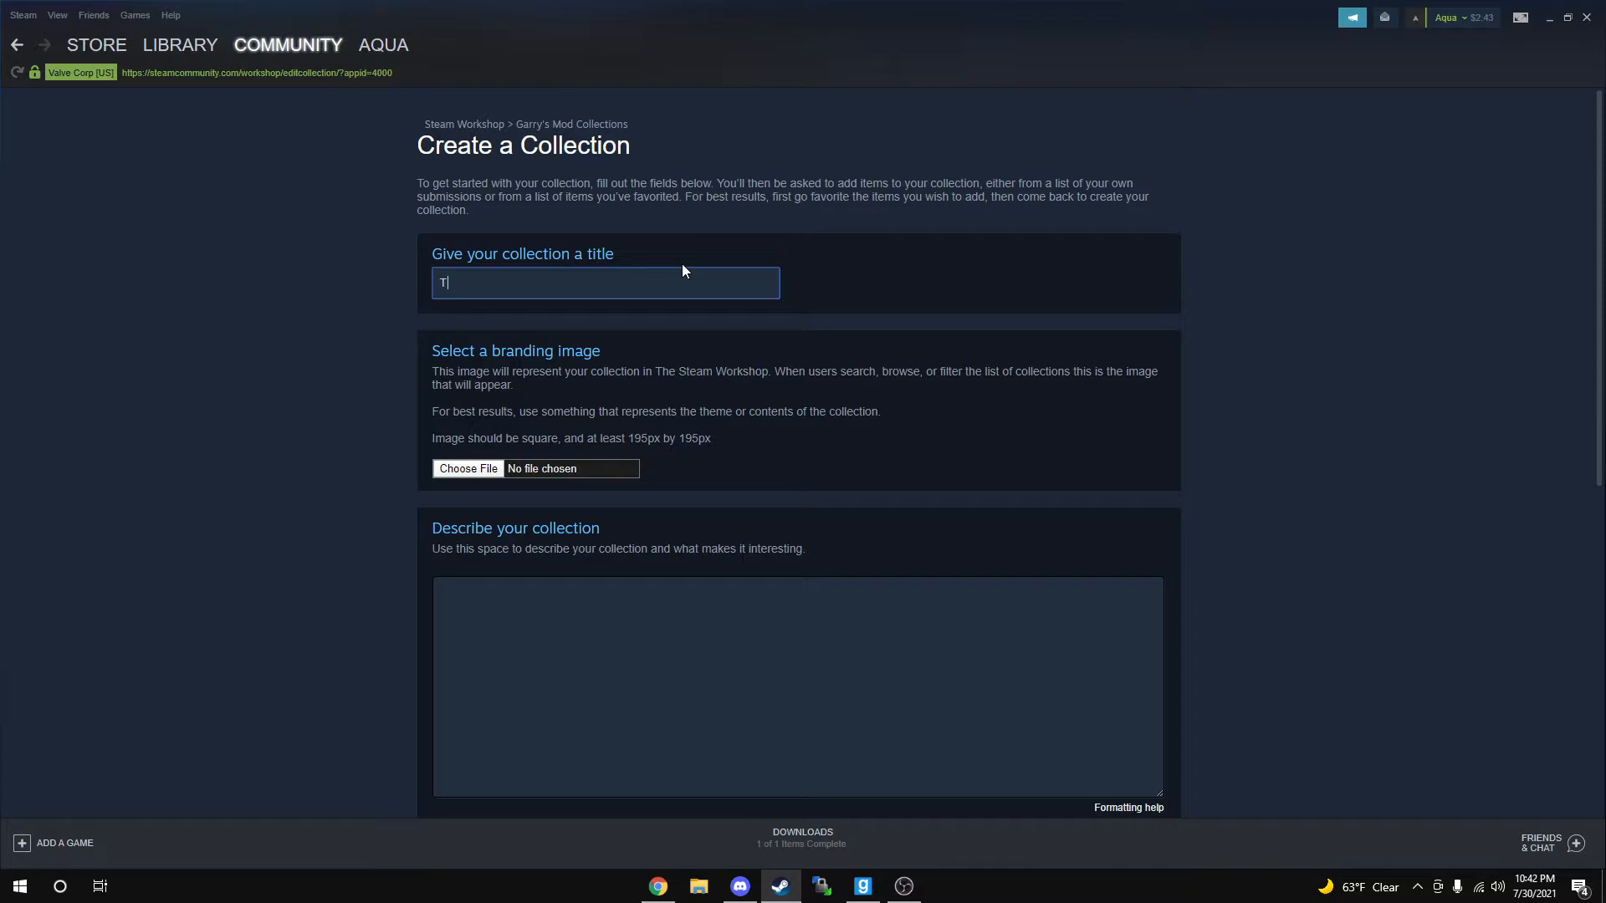
text(est colle)
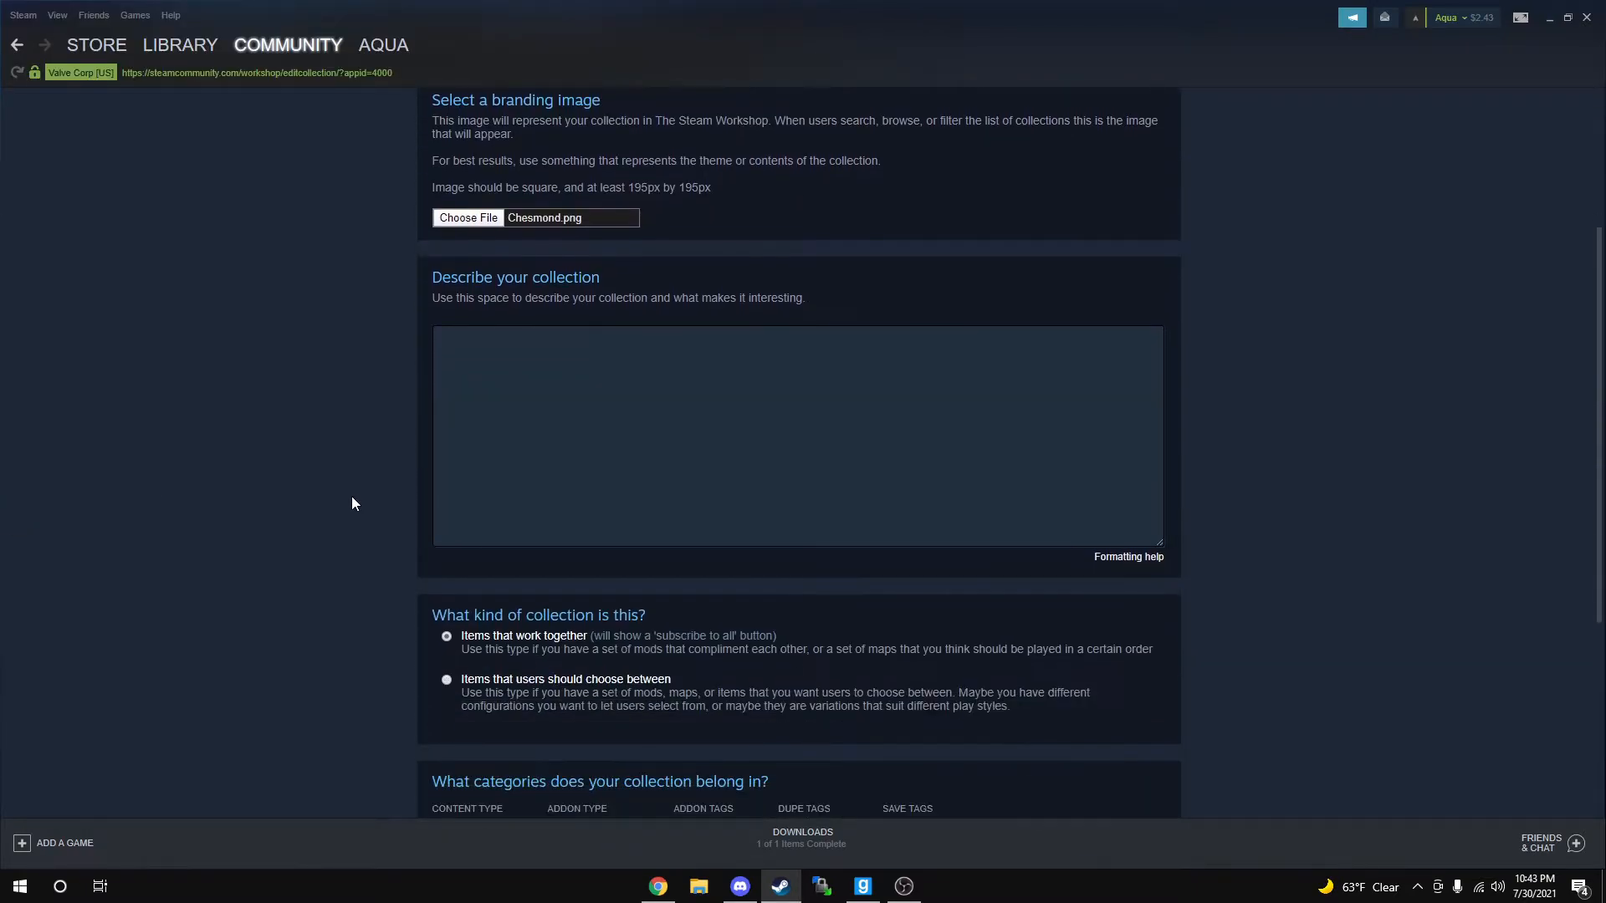
text(Desxc)
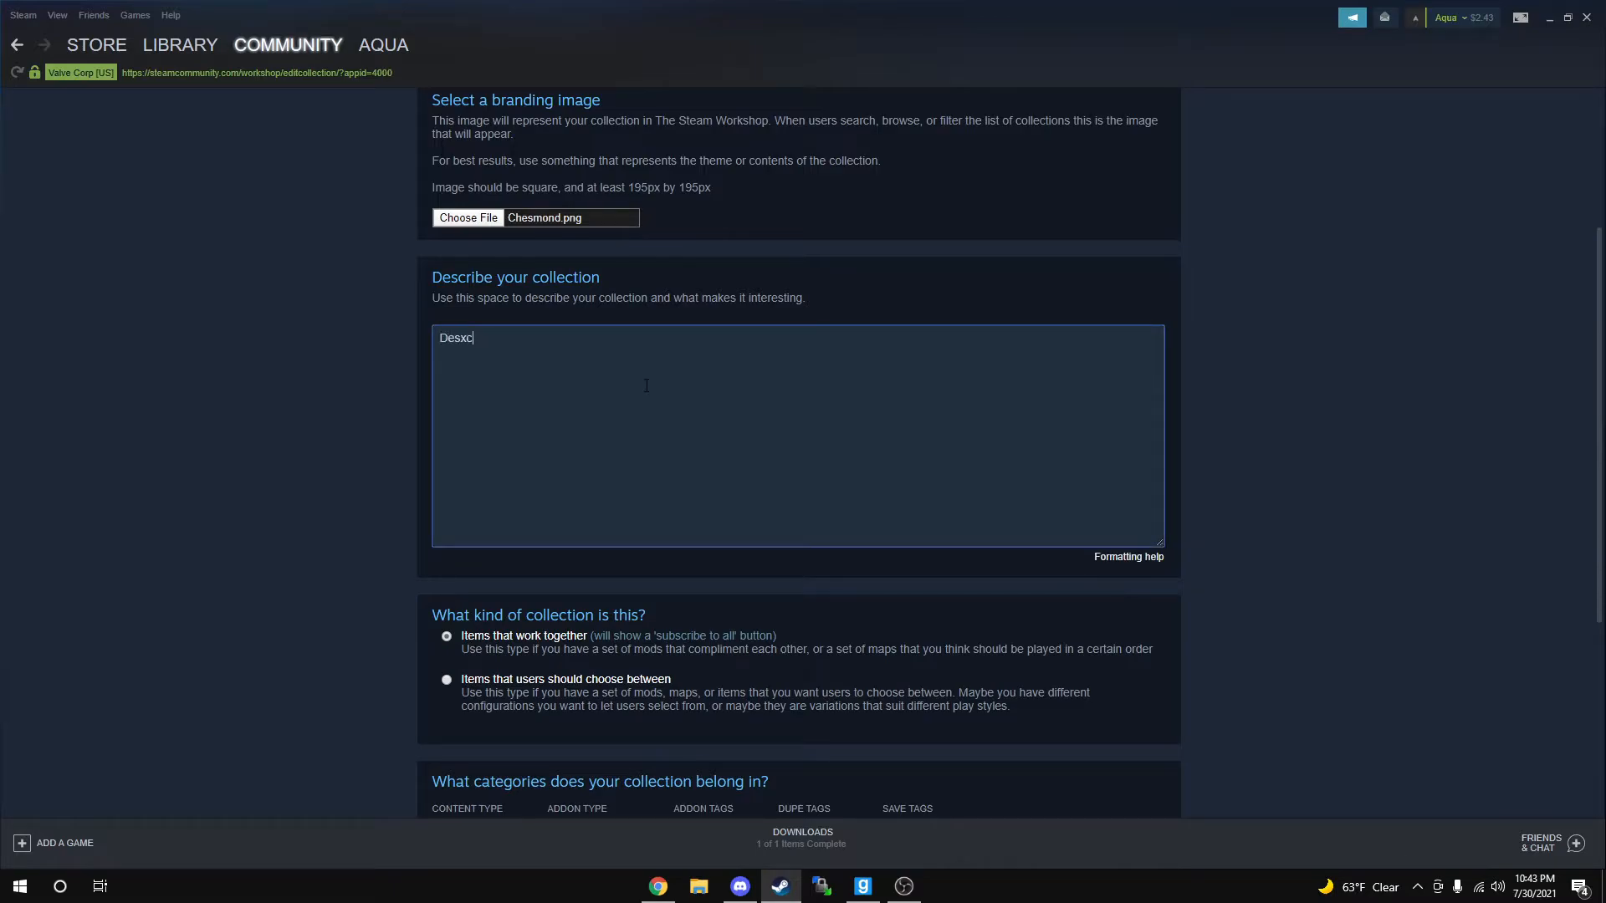
text(Descri)
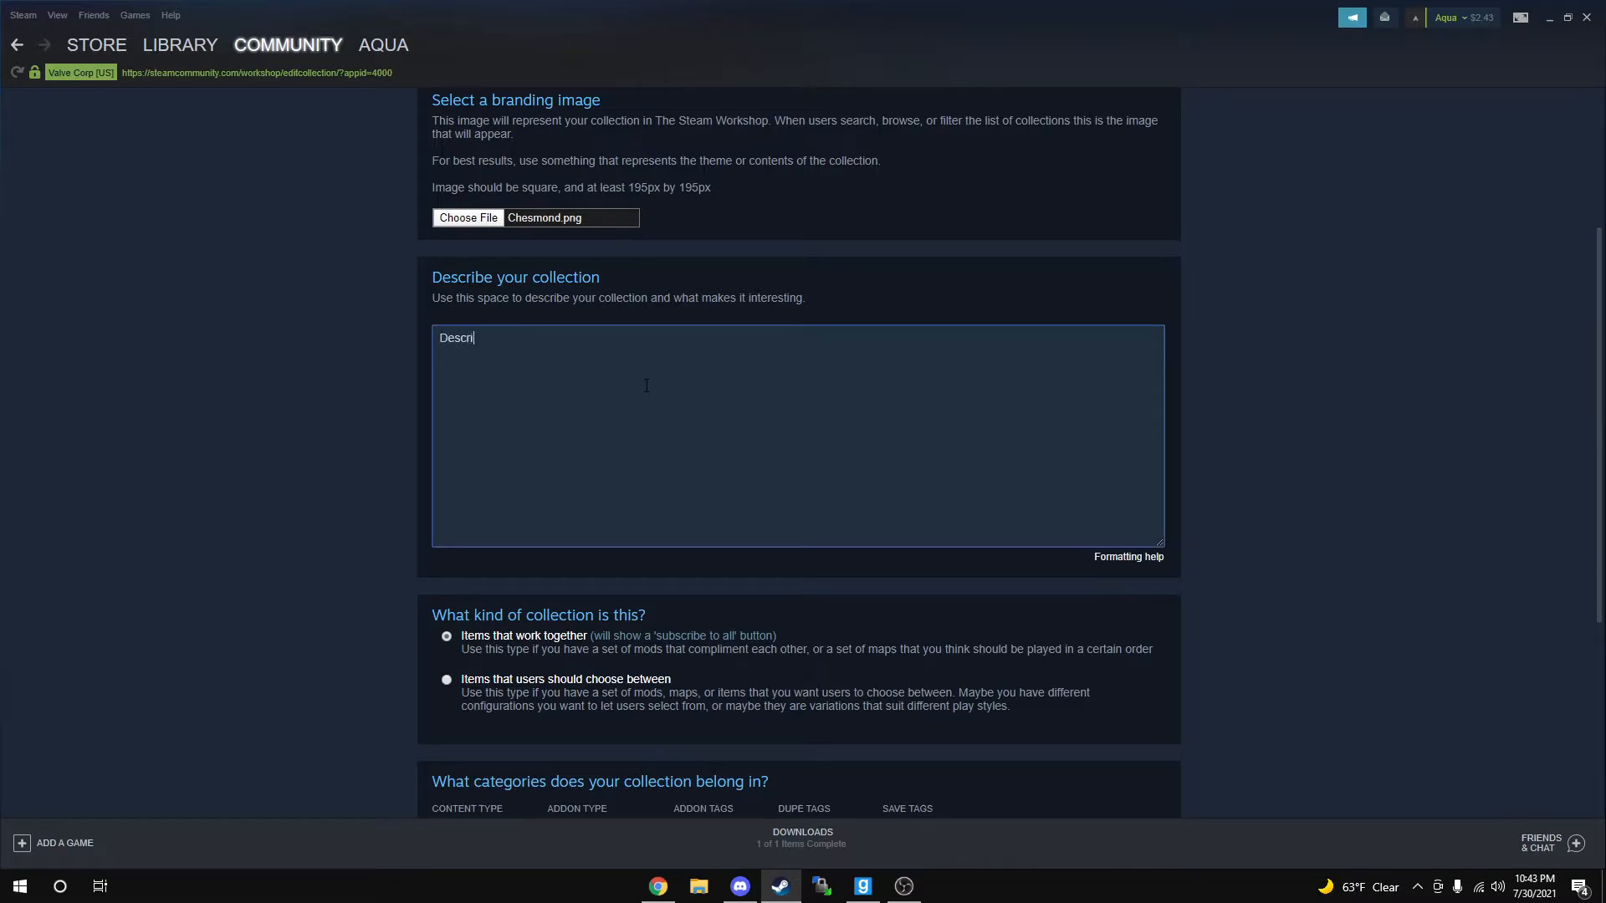
Set the content type to Demo and tag it with the Weapon addon type.
scroll(down, 3)
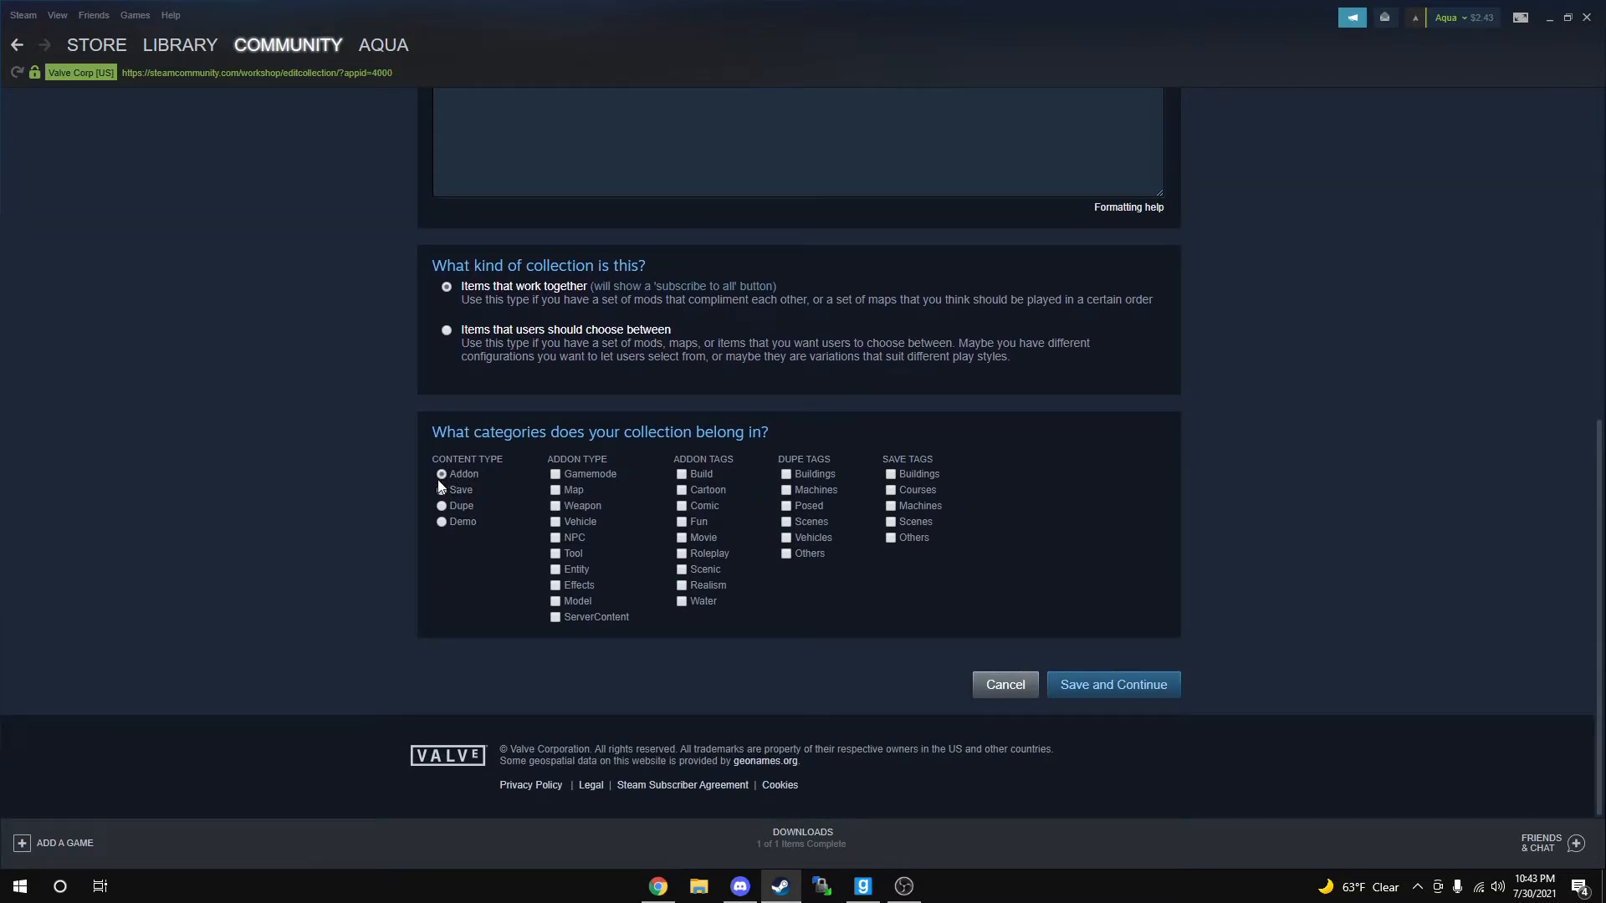
click(441, 521)
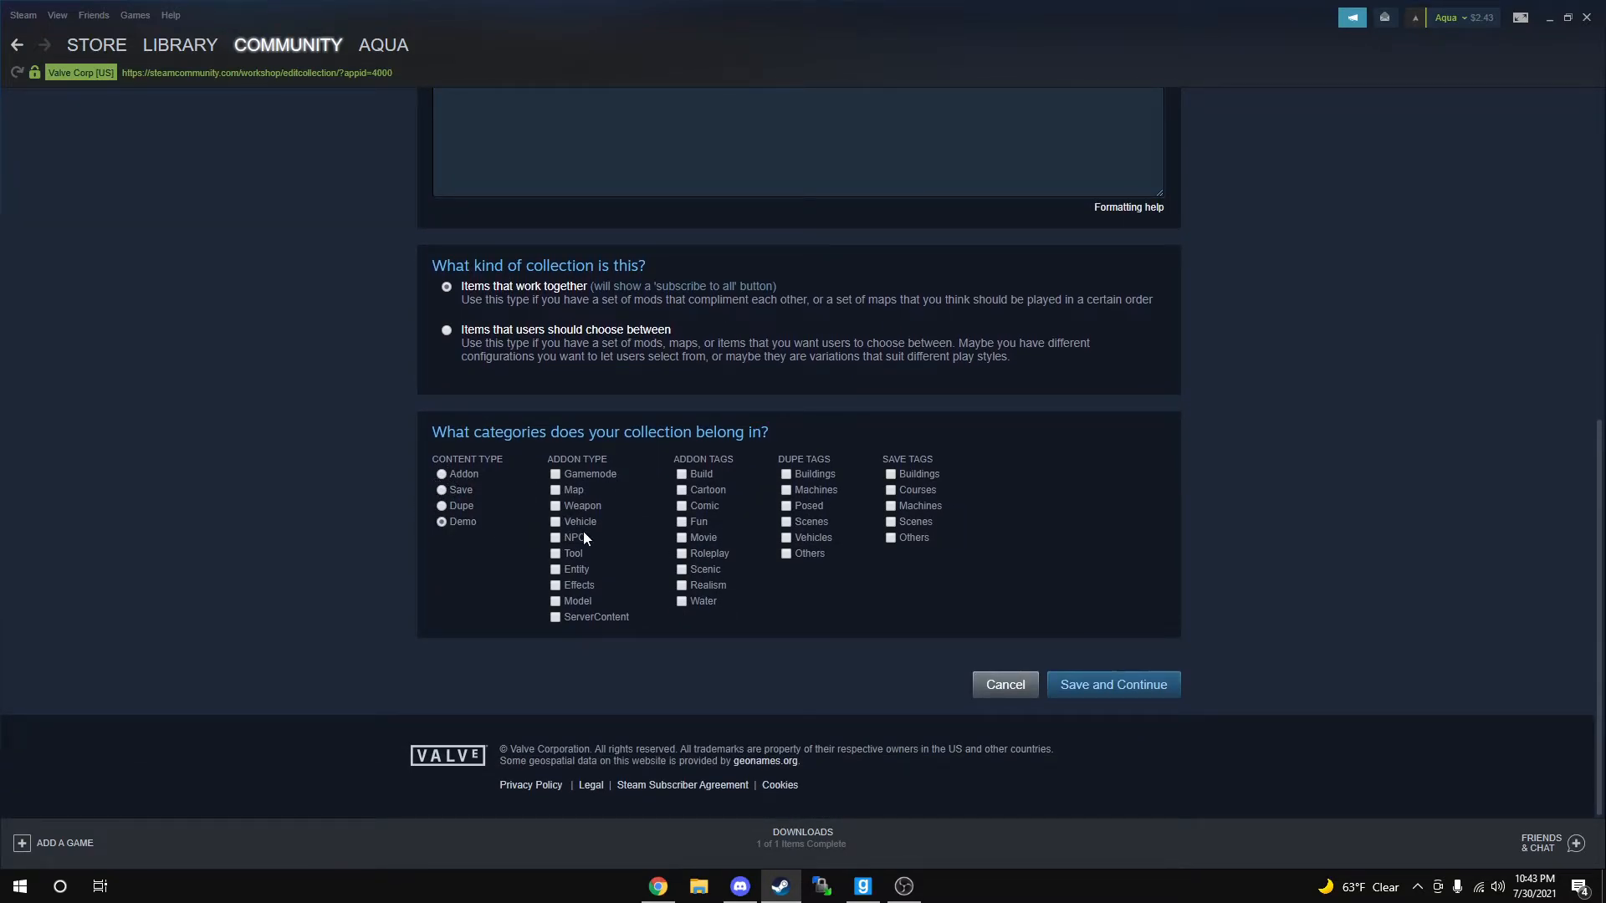
click(557, 506)
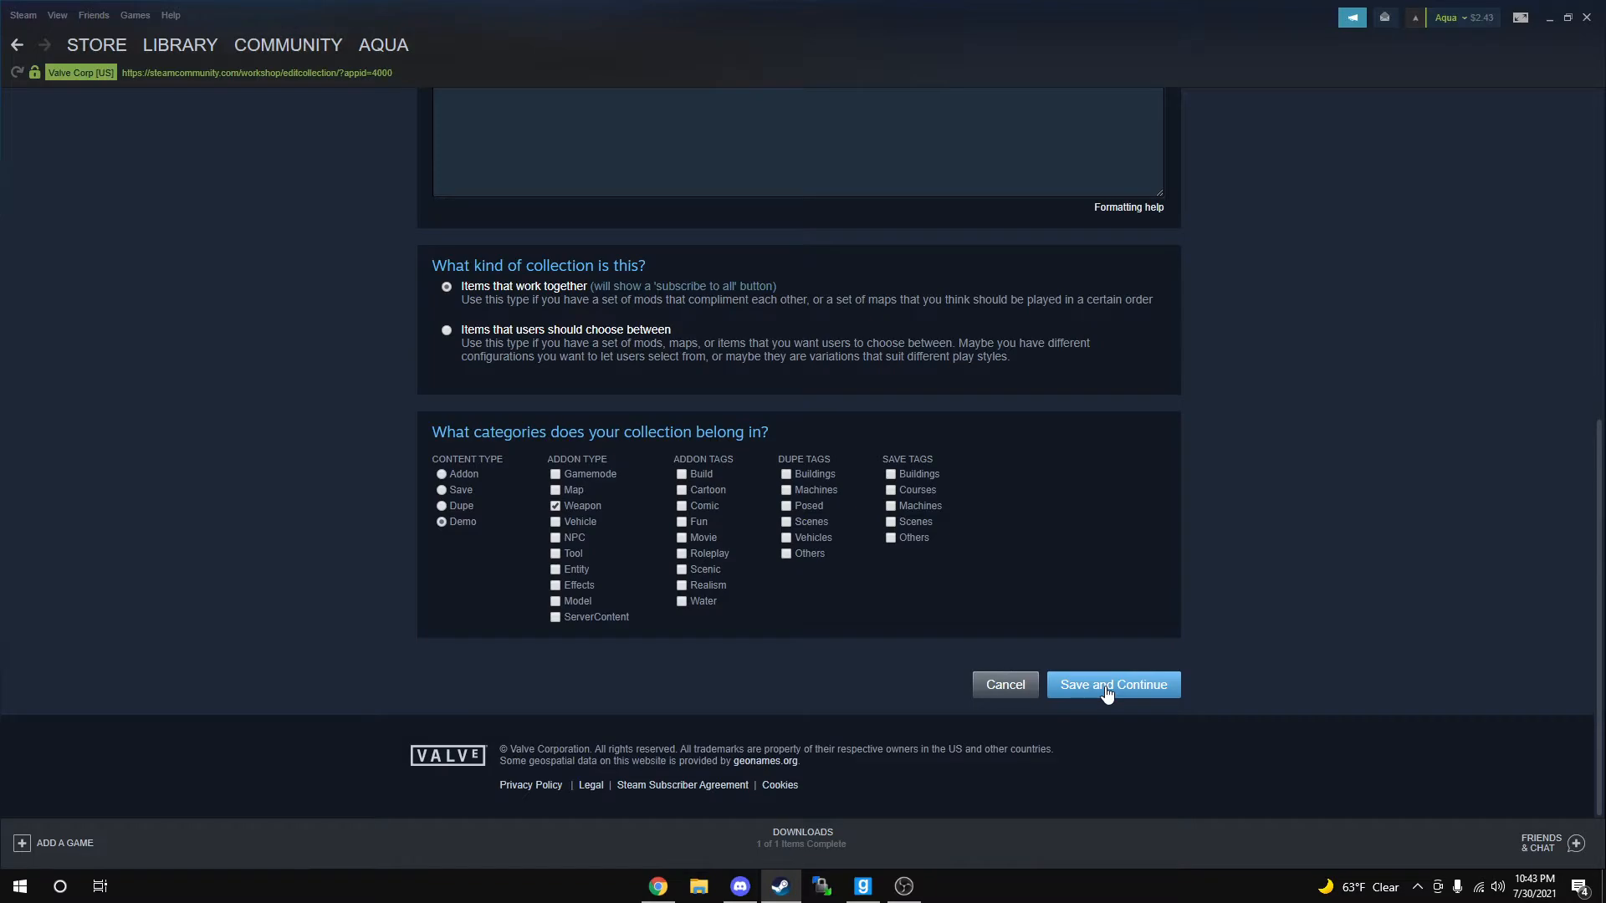
Add PermaProps and 3D2D Textscreens from Subscribed Items, saving before and after.
click(1112, 684)
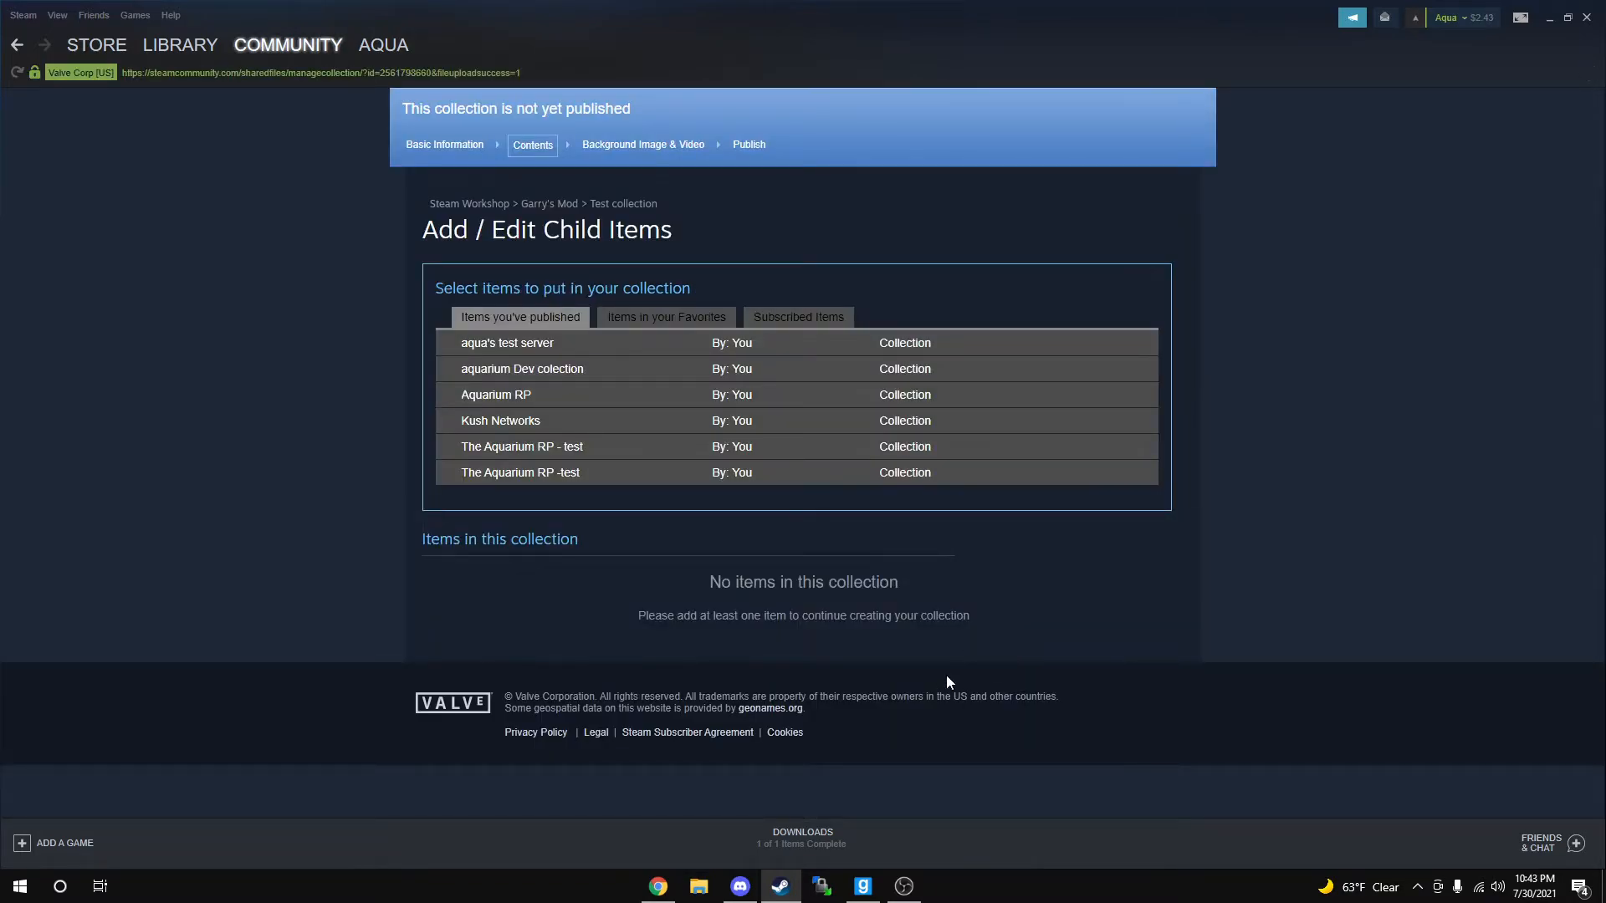
mouse_move(633, 331)
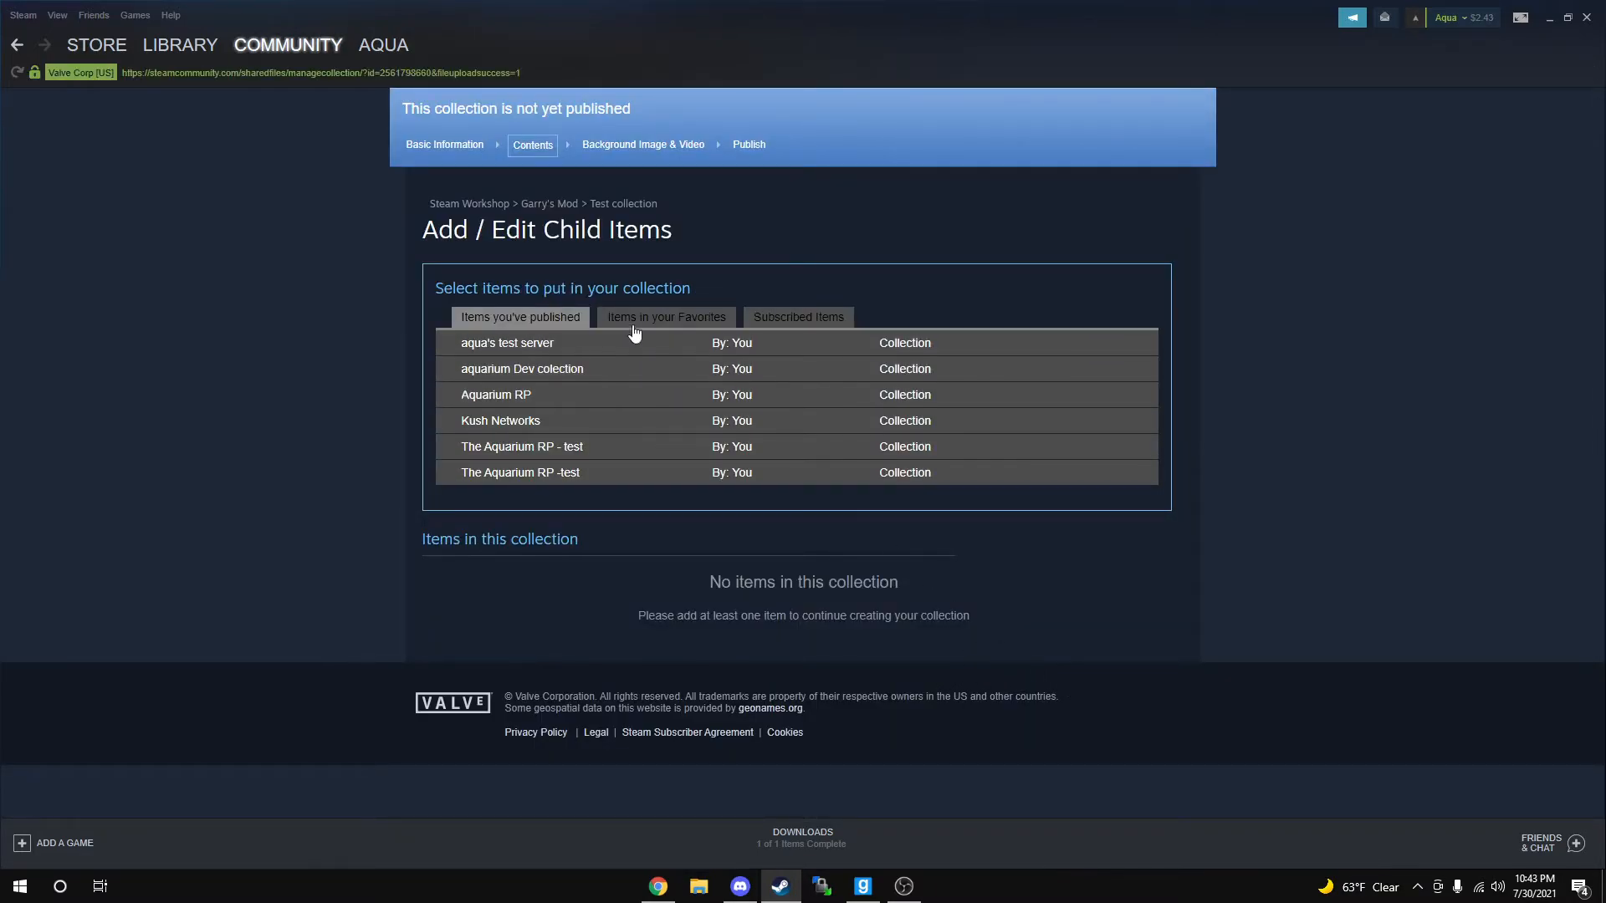
click(797, 322)
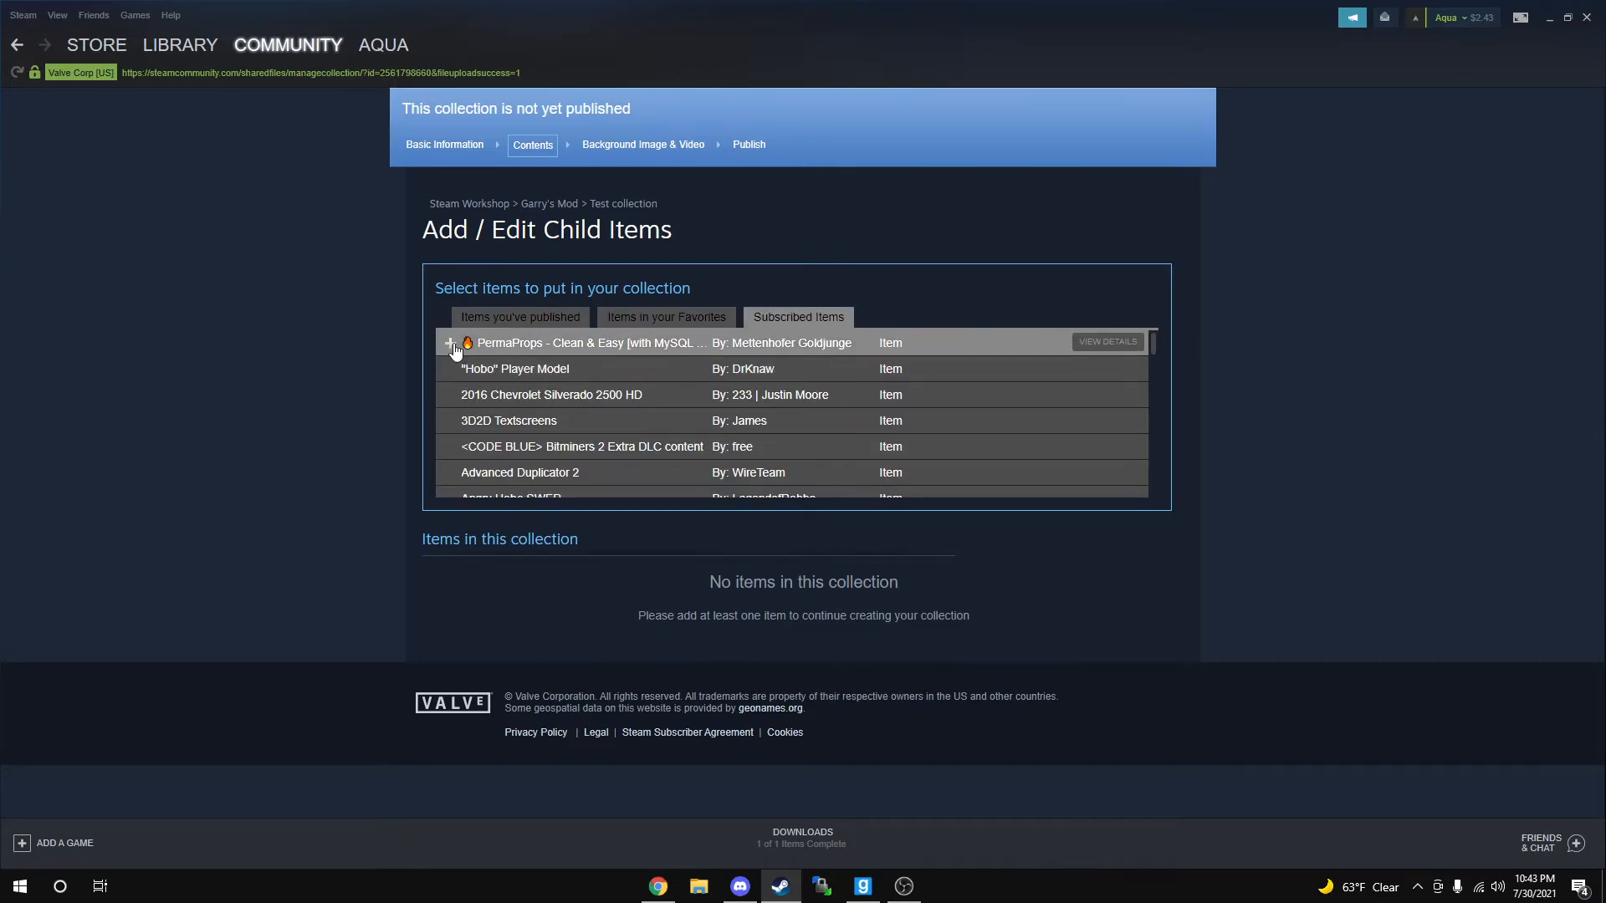
click(449, 343)
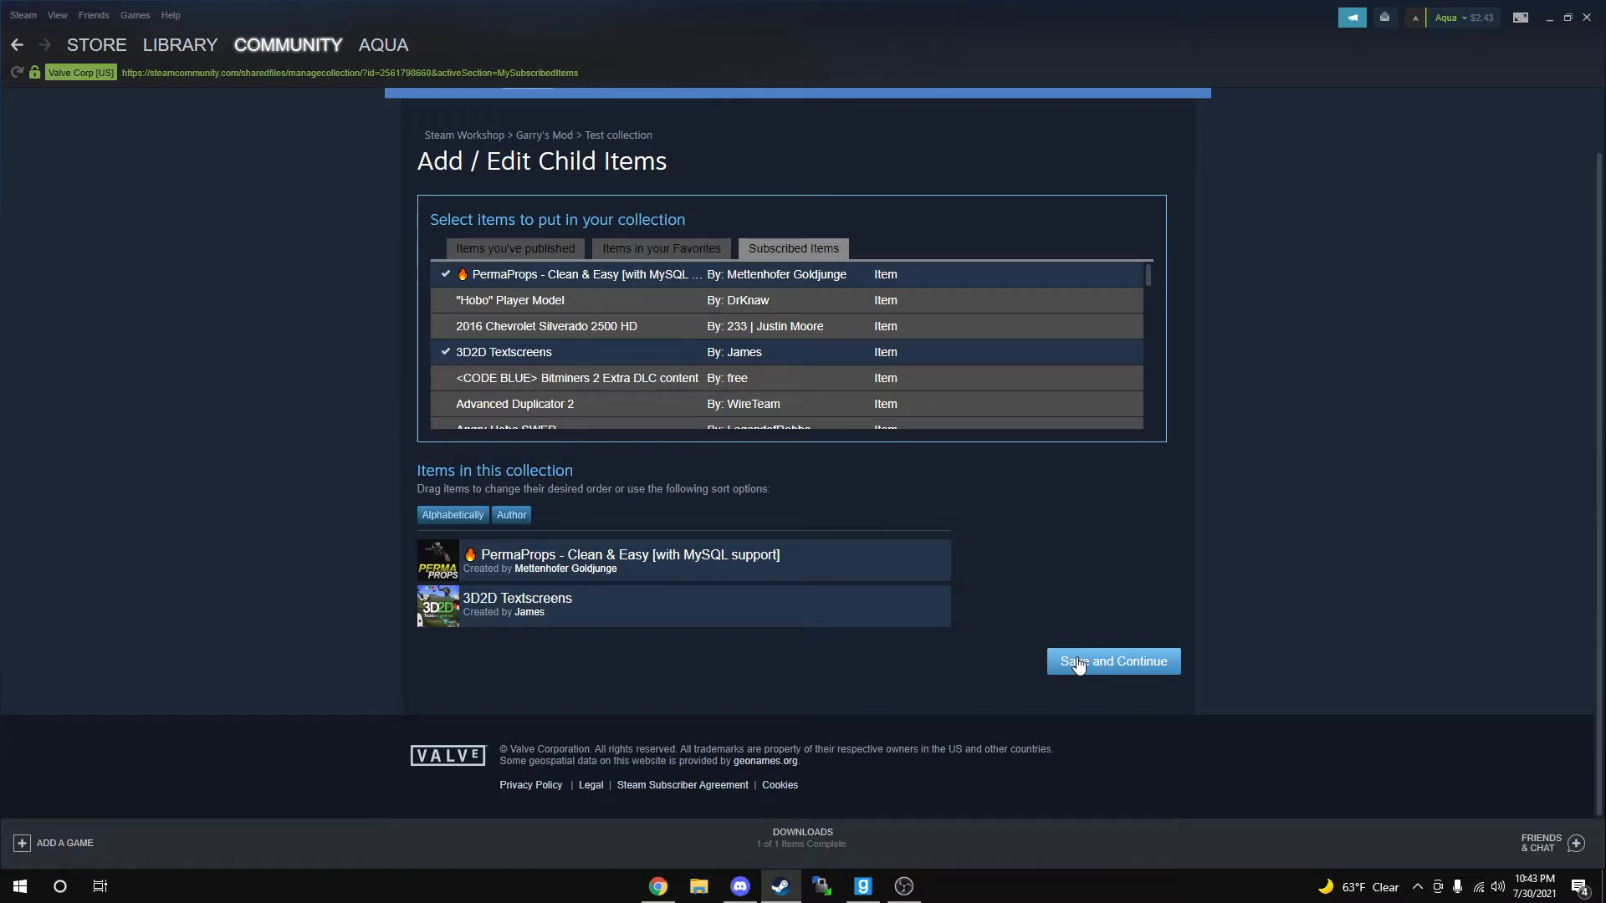
click(1114, 661)
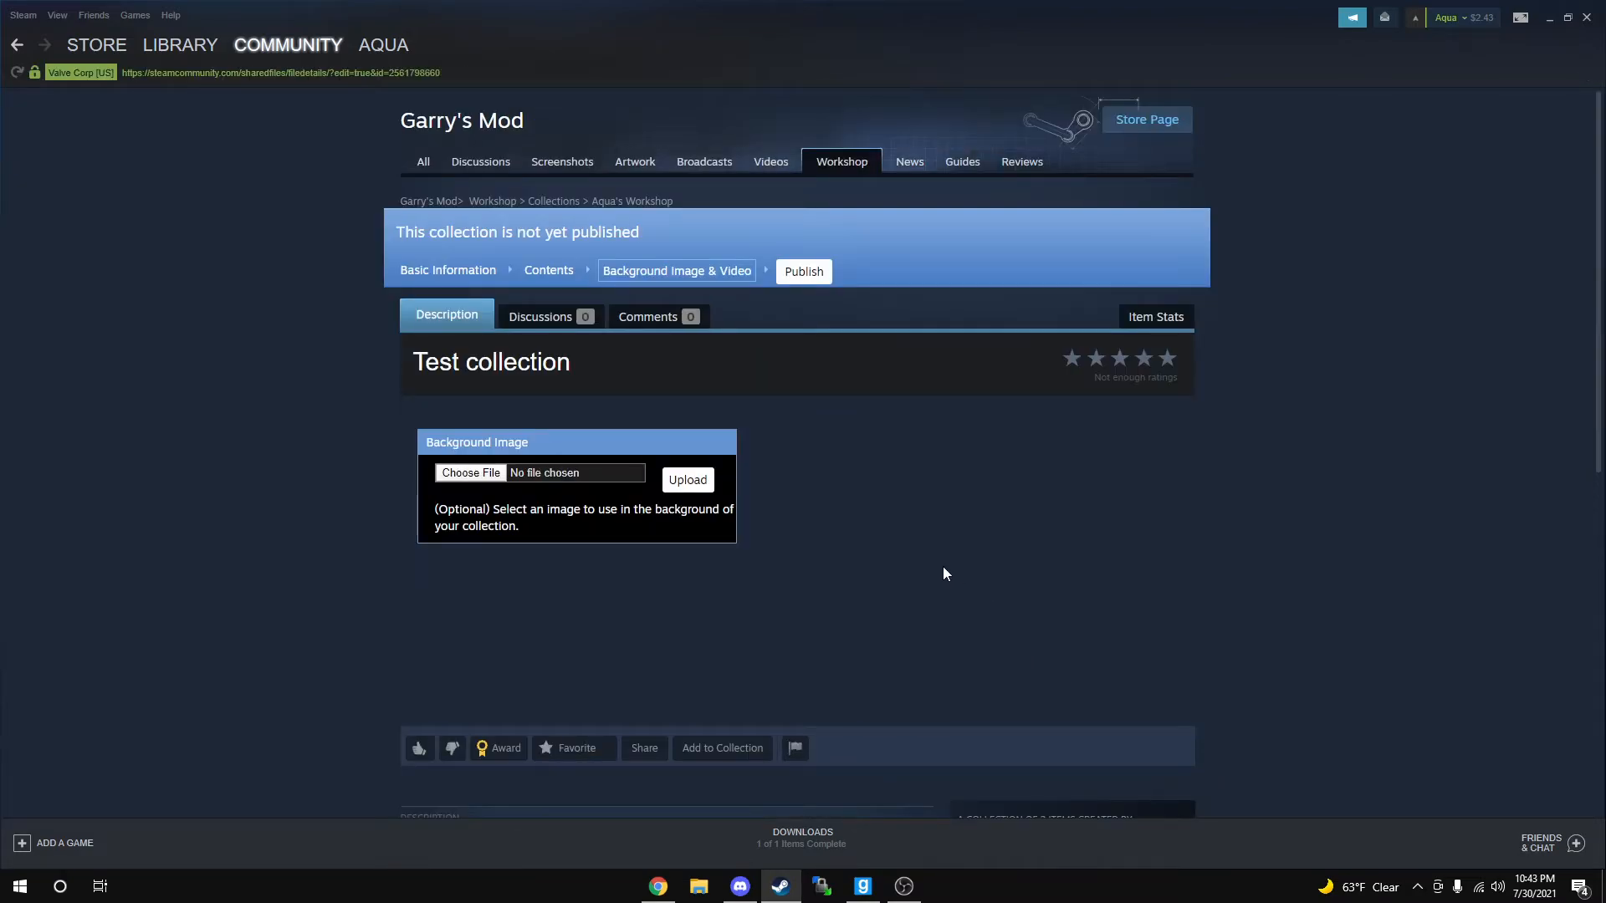
Open the Smooth Scroll addon and add it to Test collection.
scroll(down, 3)
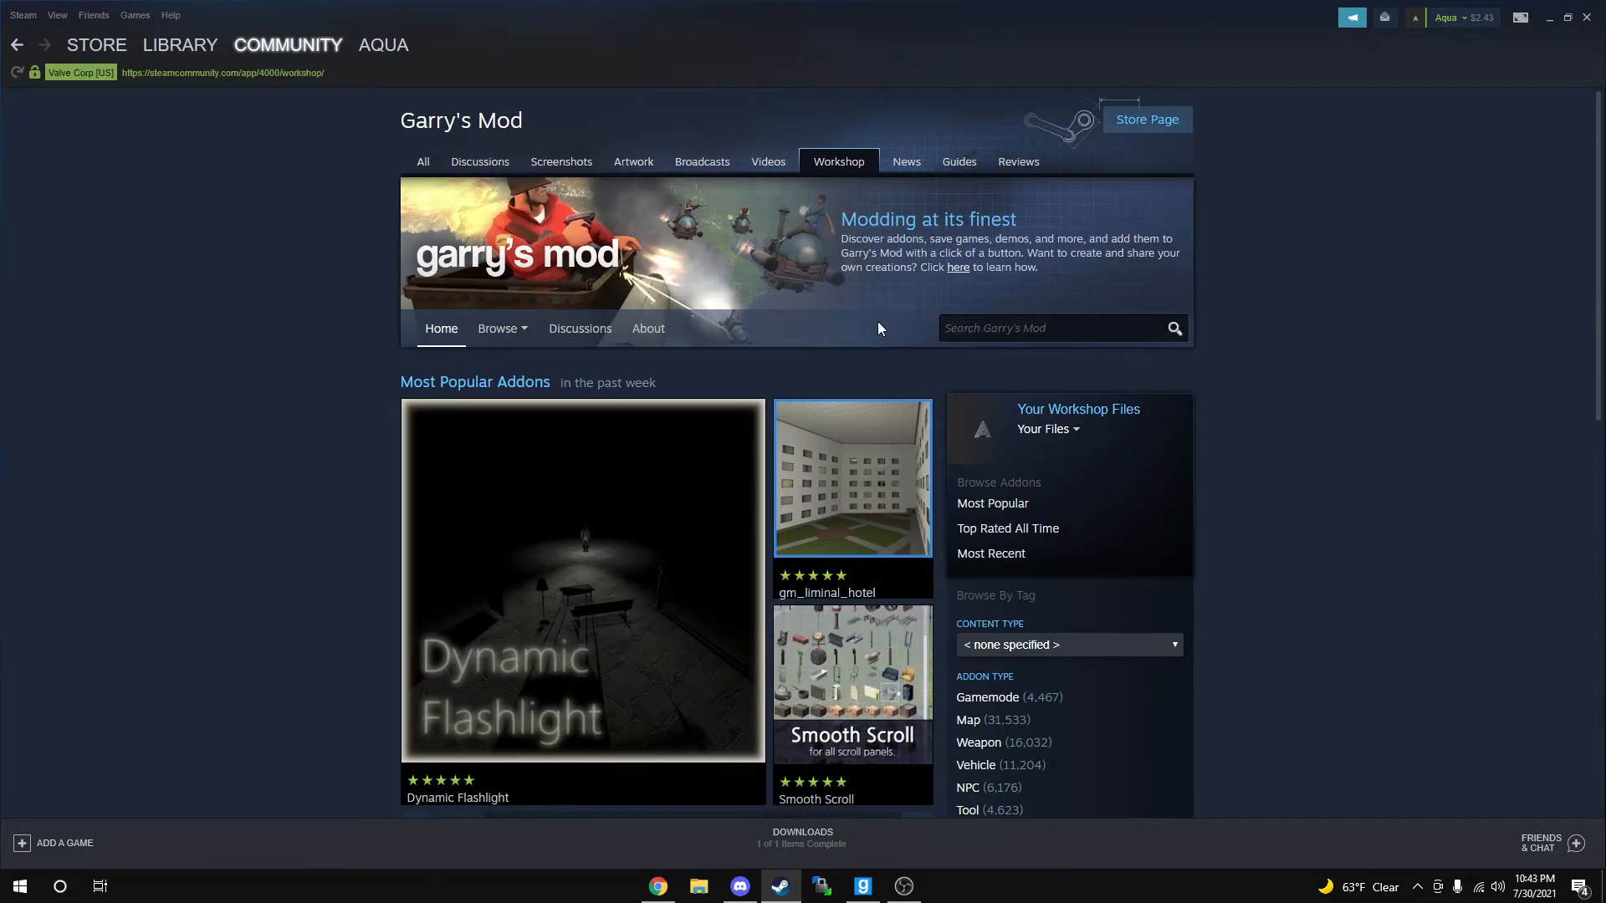
scroll(down, 3)
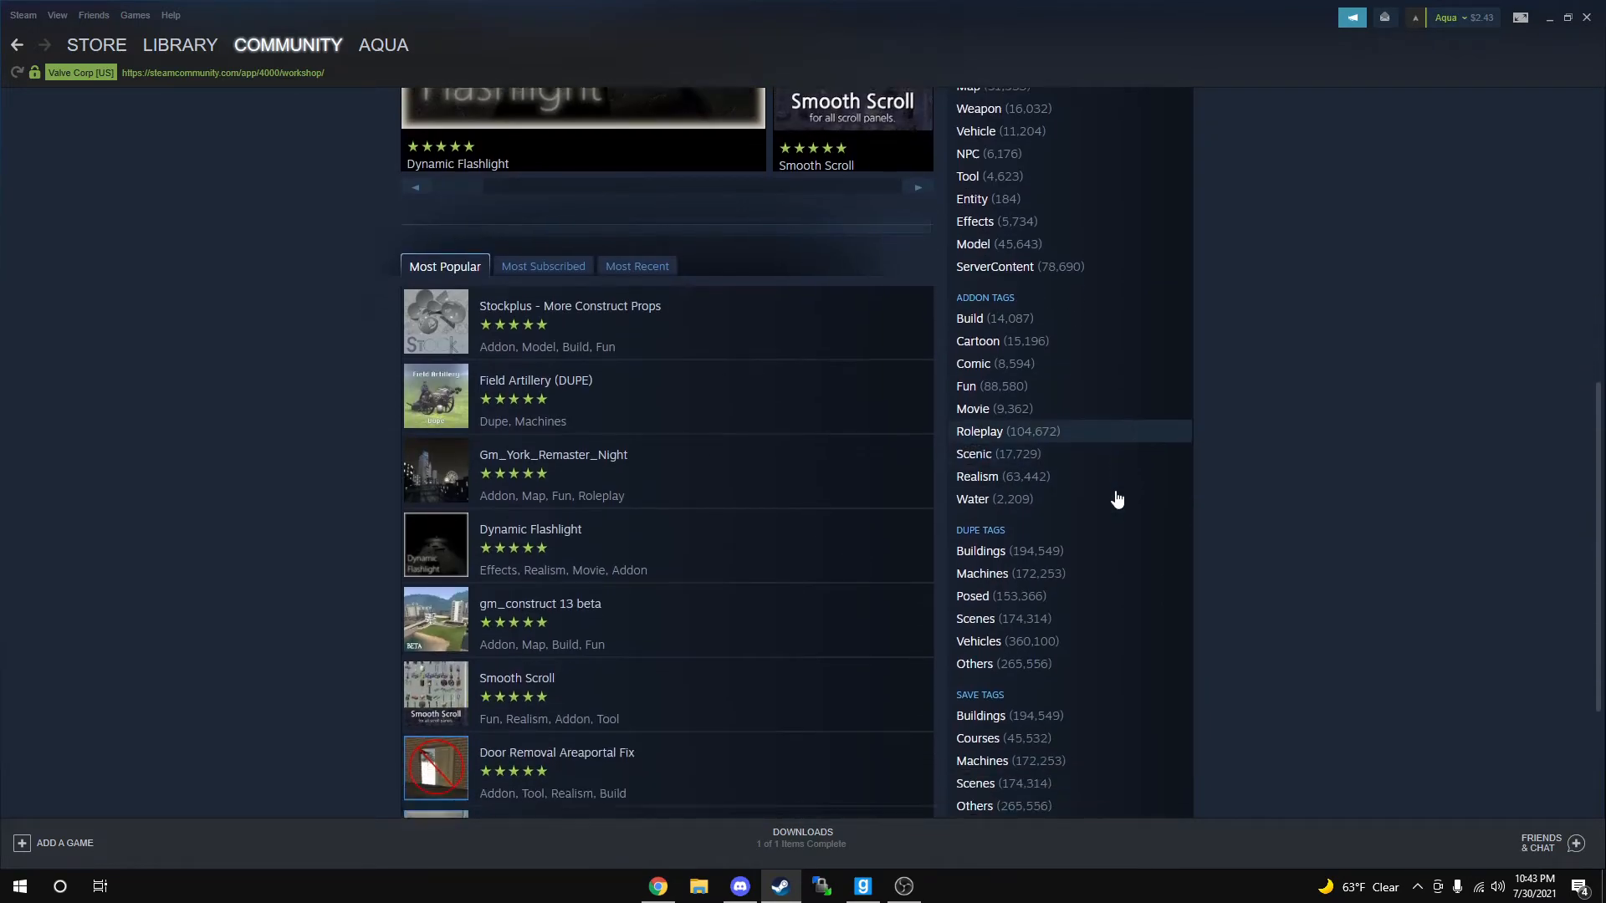
scroll(down, 3)
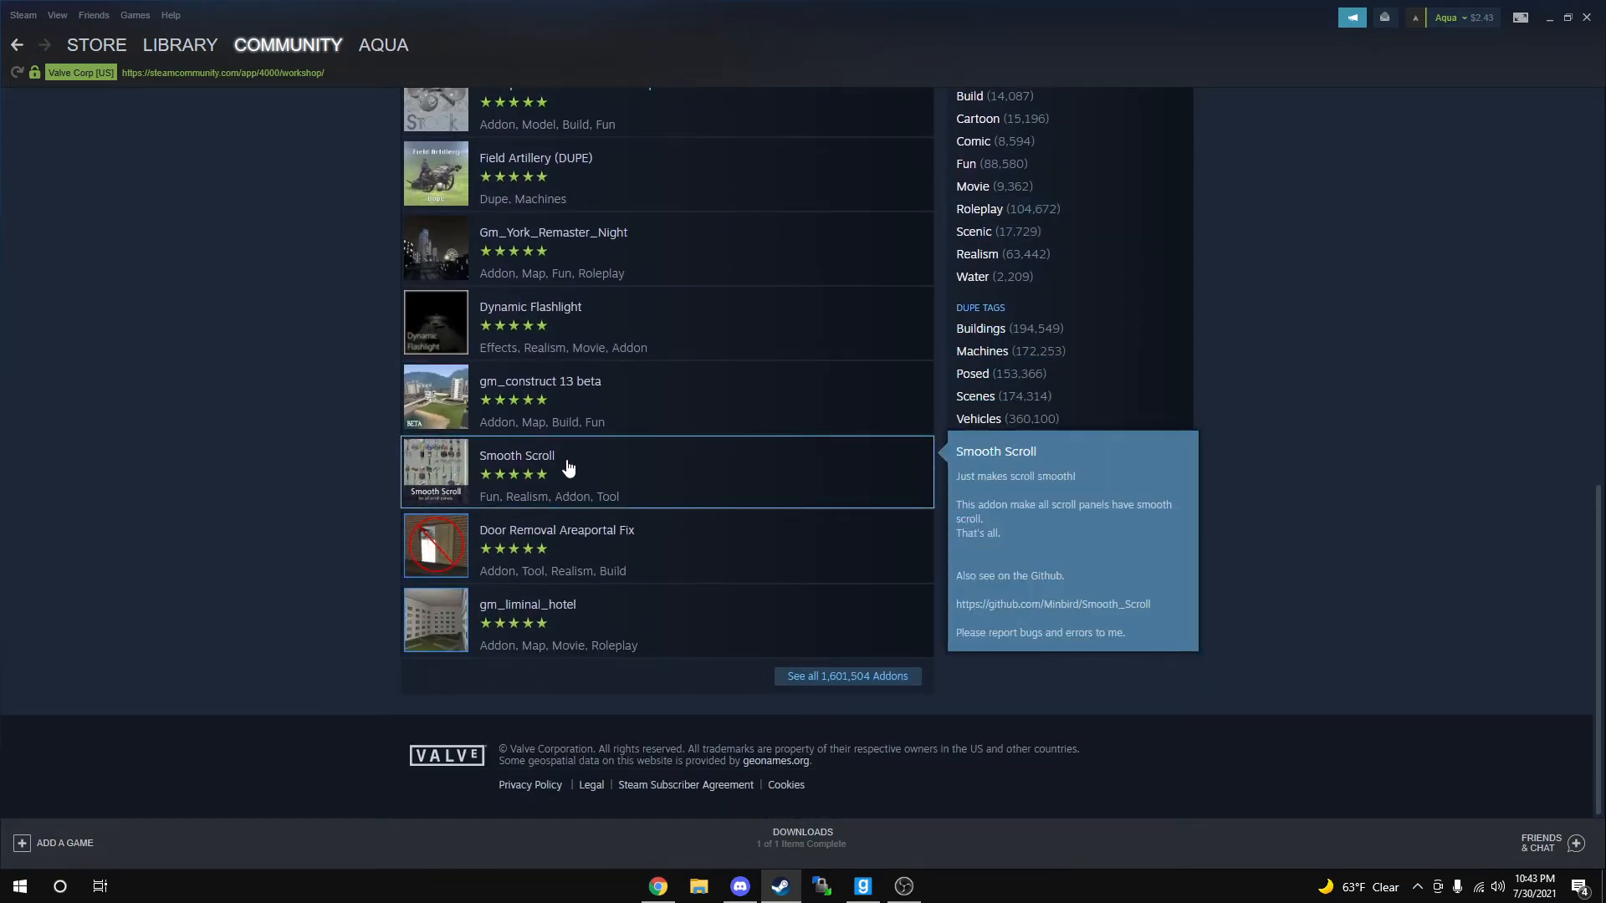
click(516, 456)
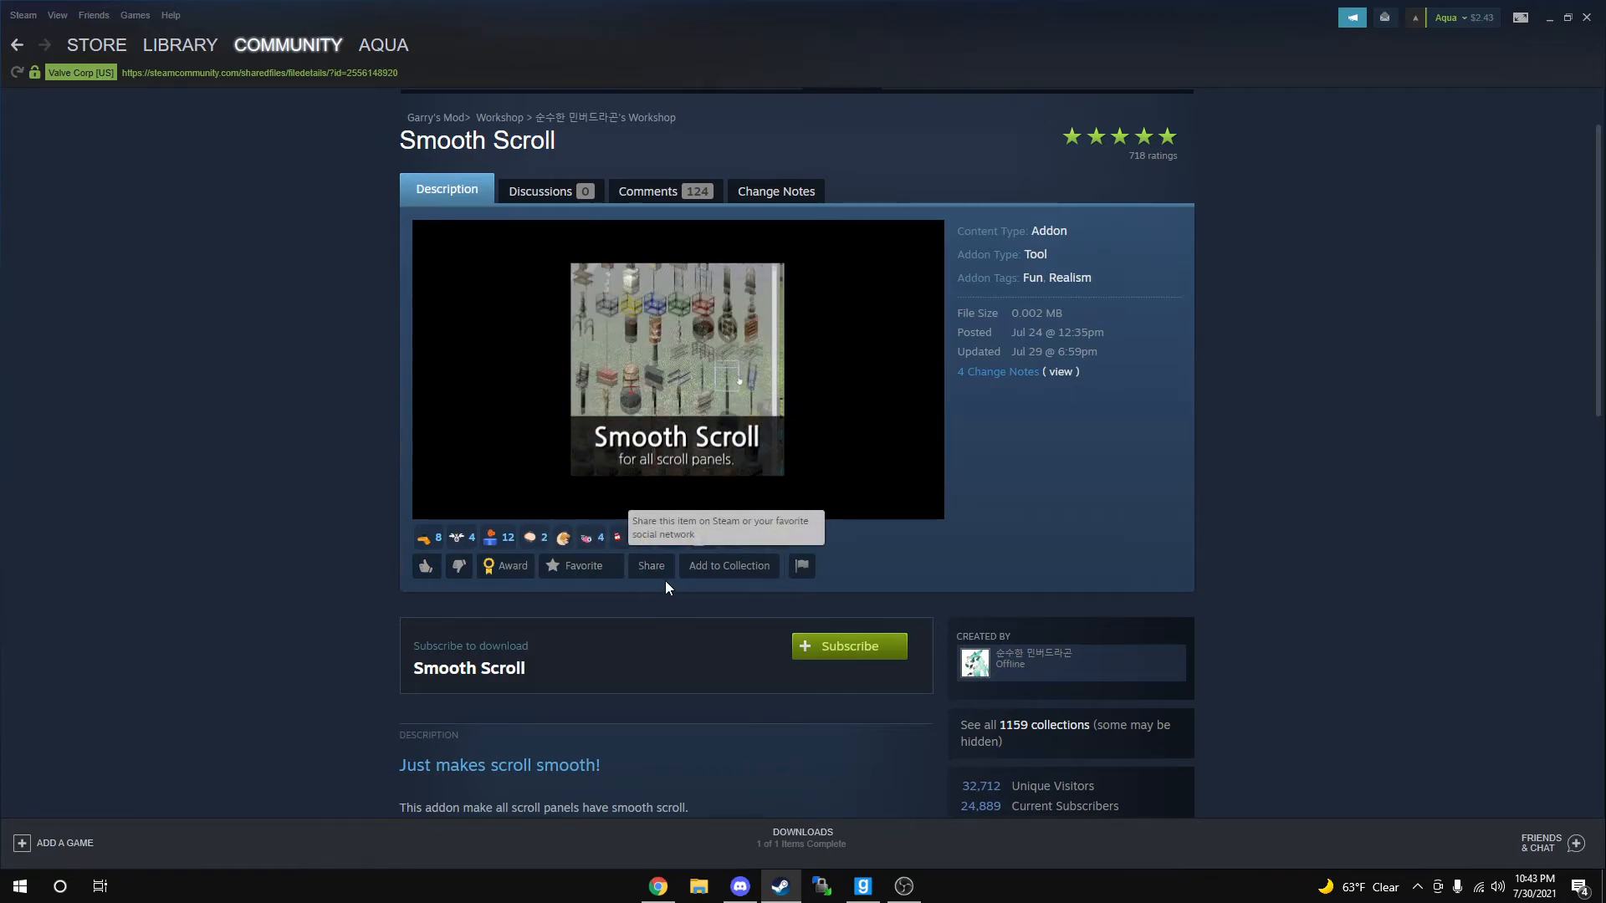
click(728, 565)
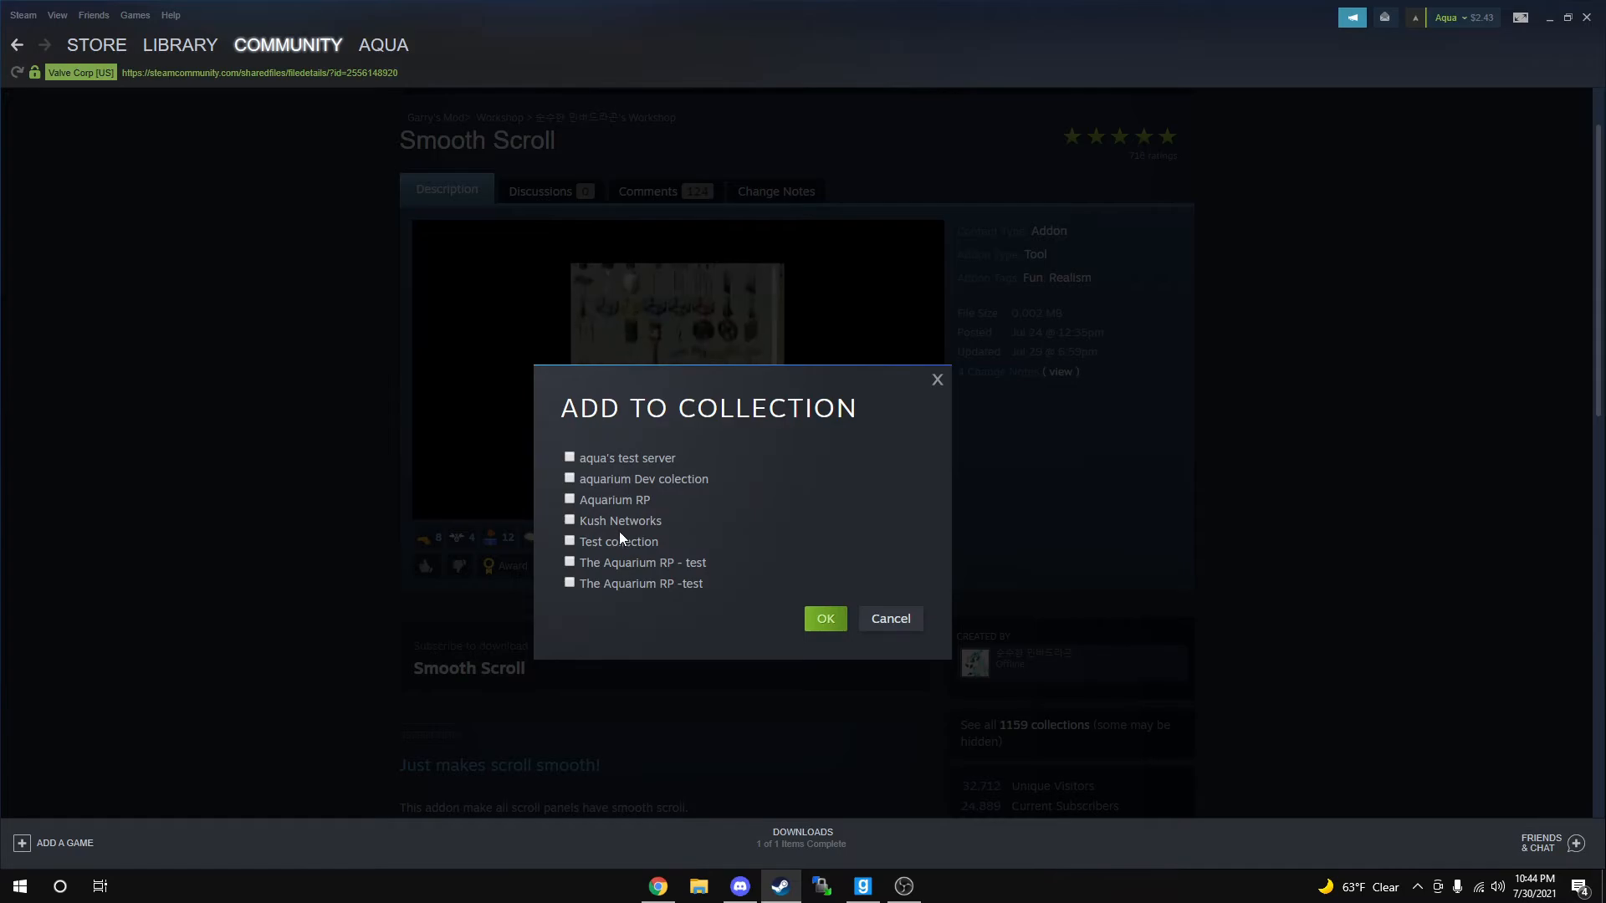
click(890, 620)
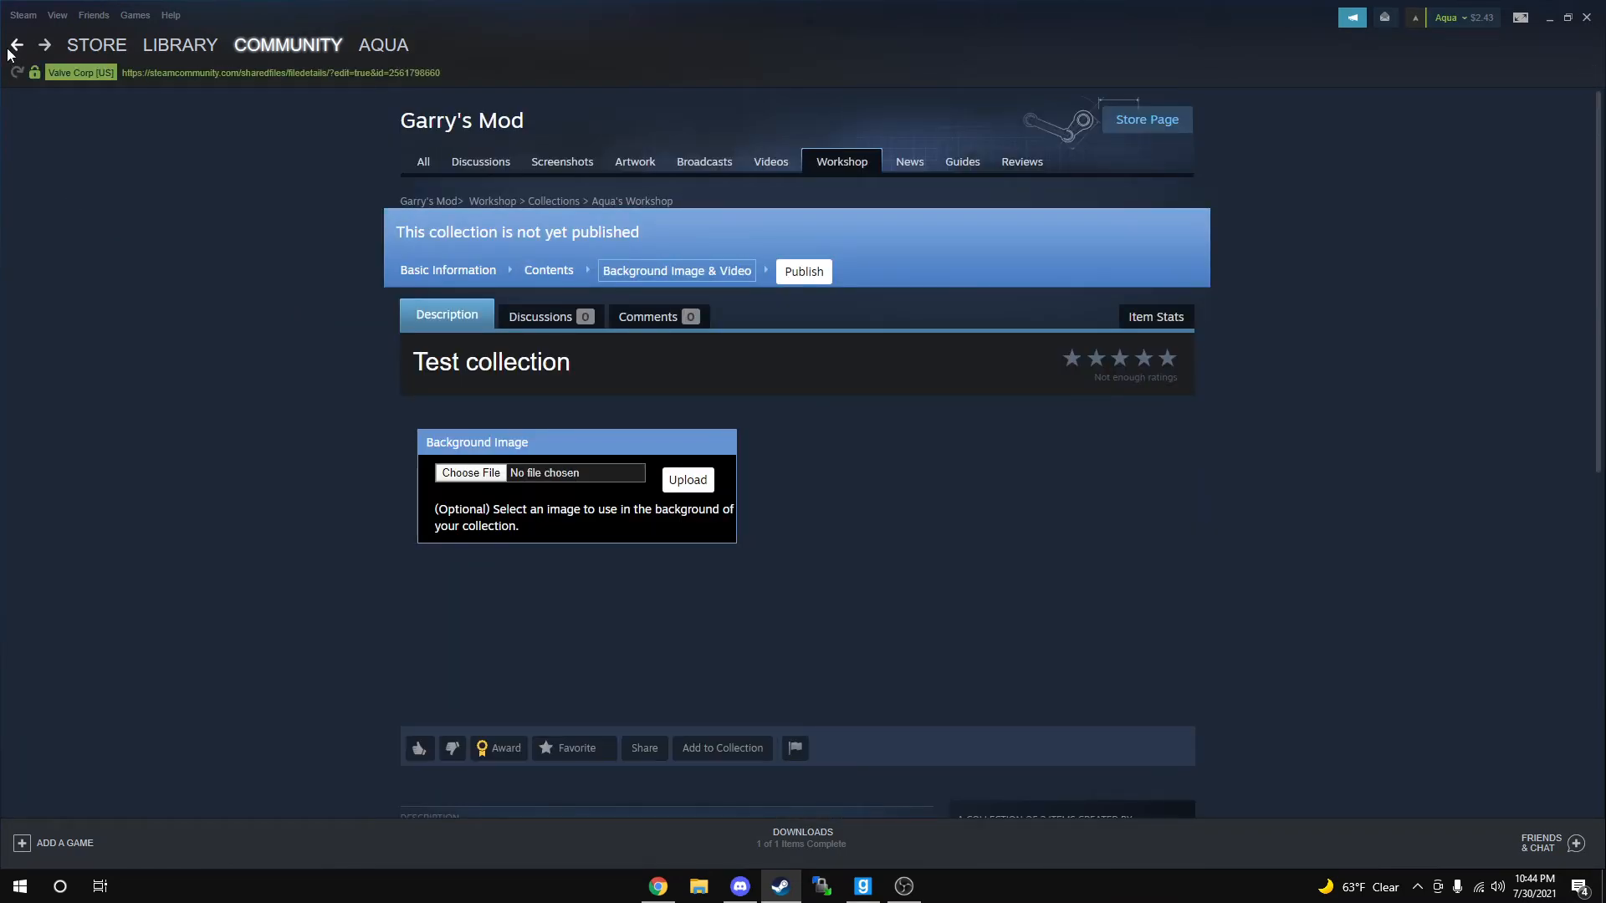
Subscribe to Smooth Scroll from Test collection's item list.
scroll(down, 3)
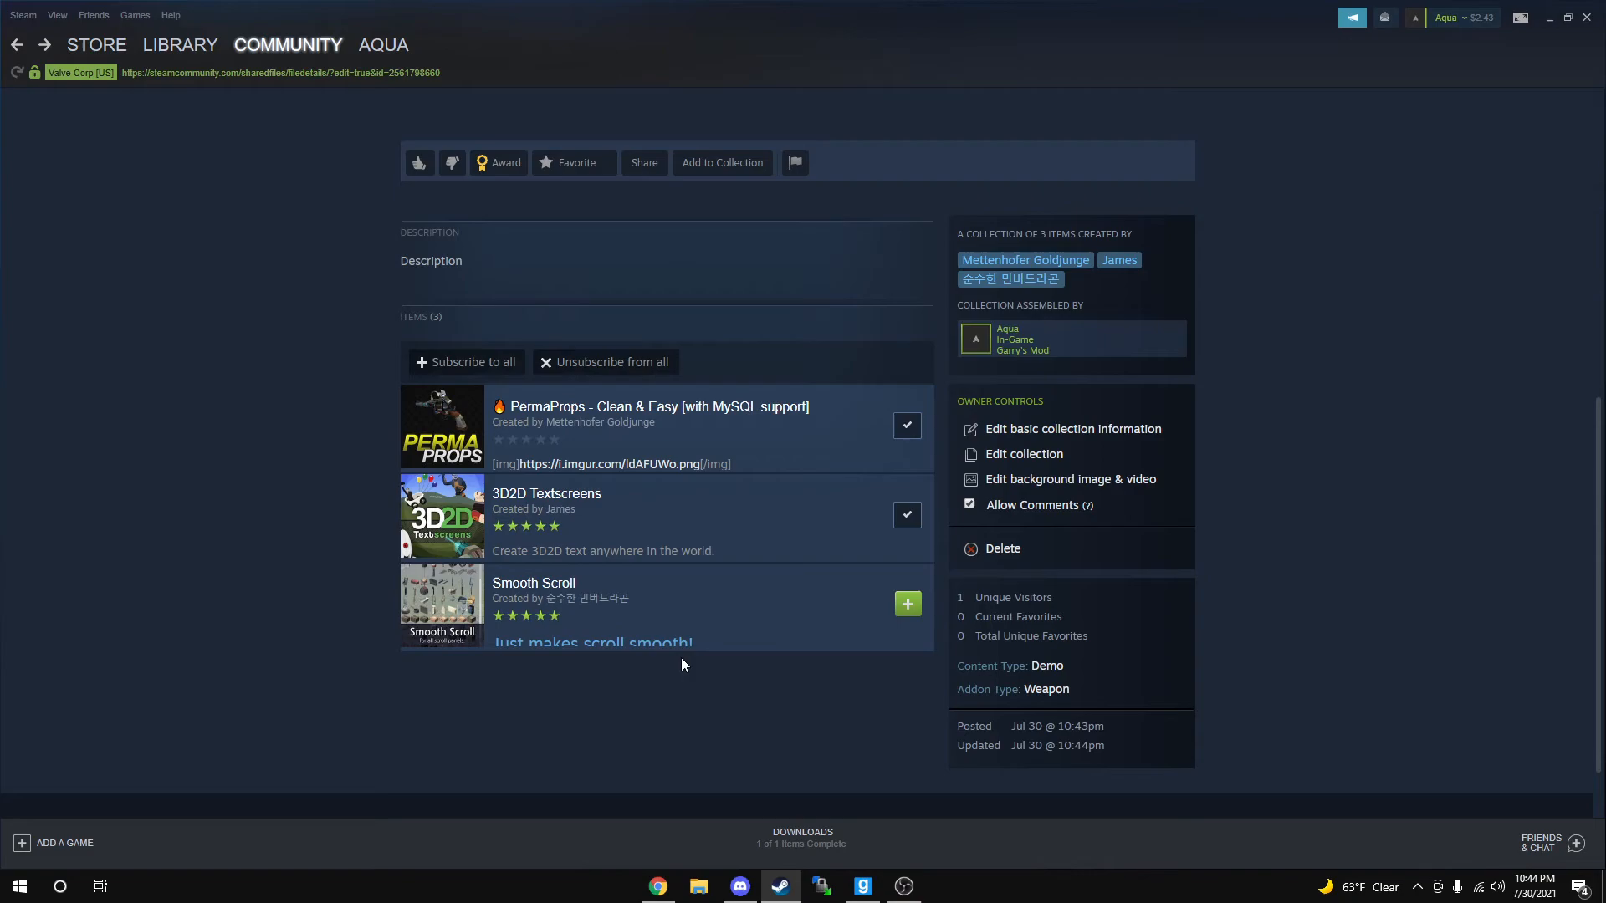
click(905, 603)
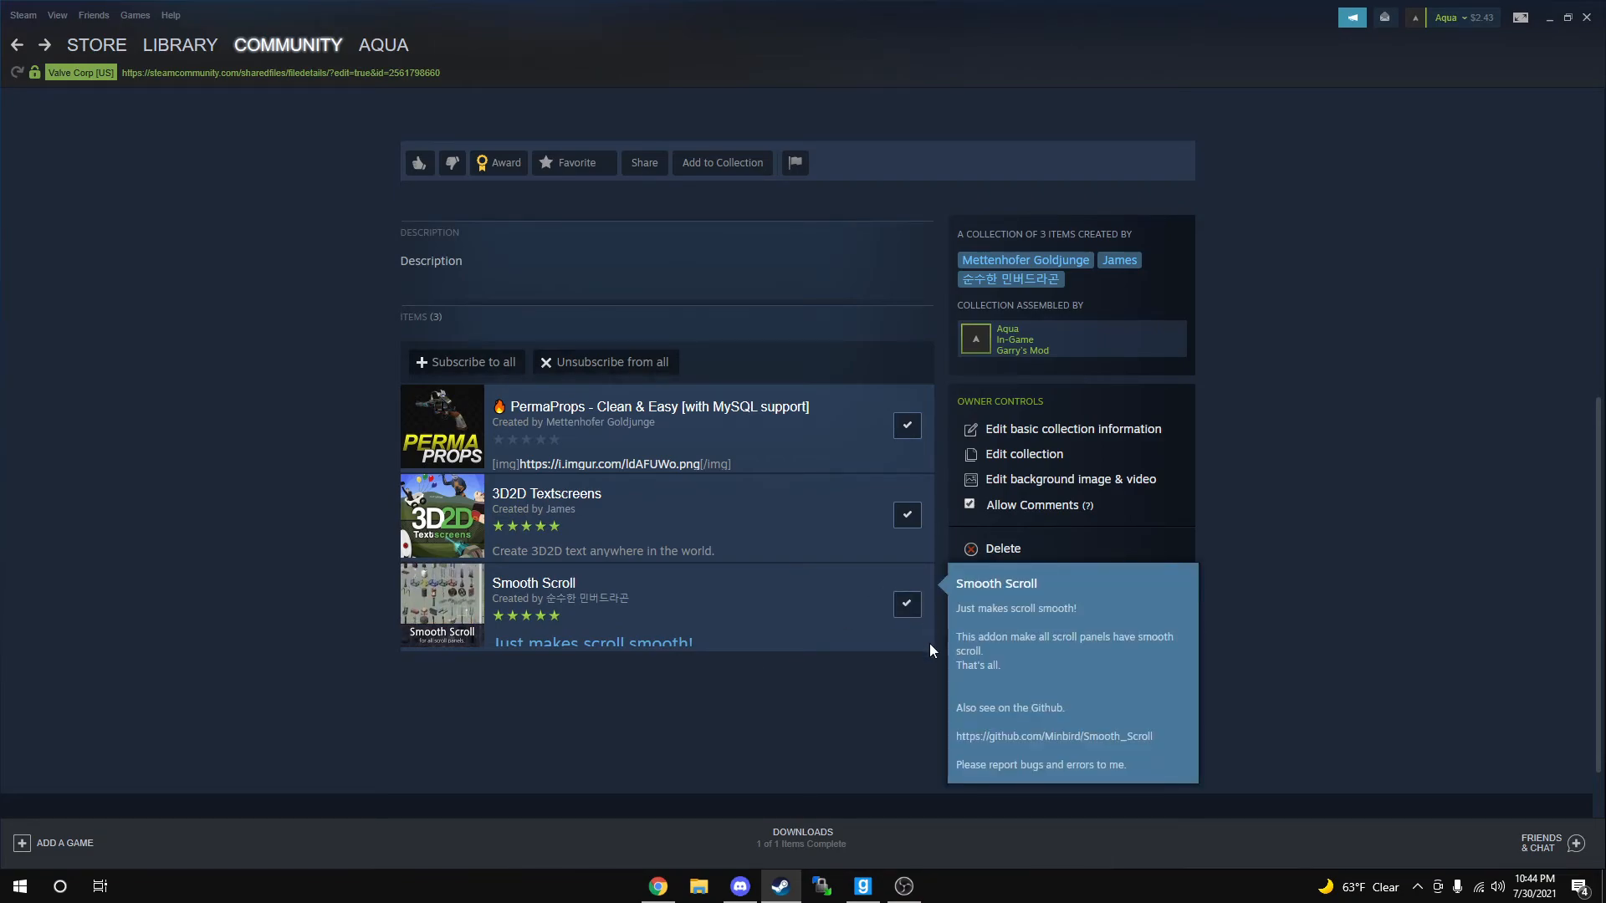
scroll(down, 3)
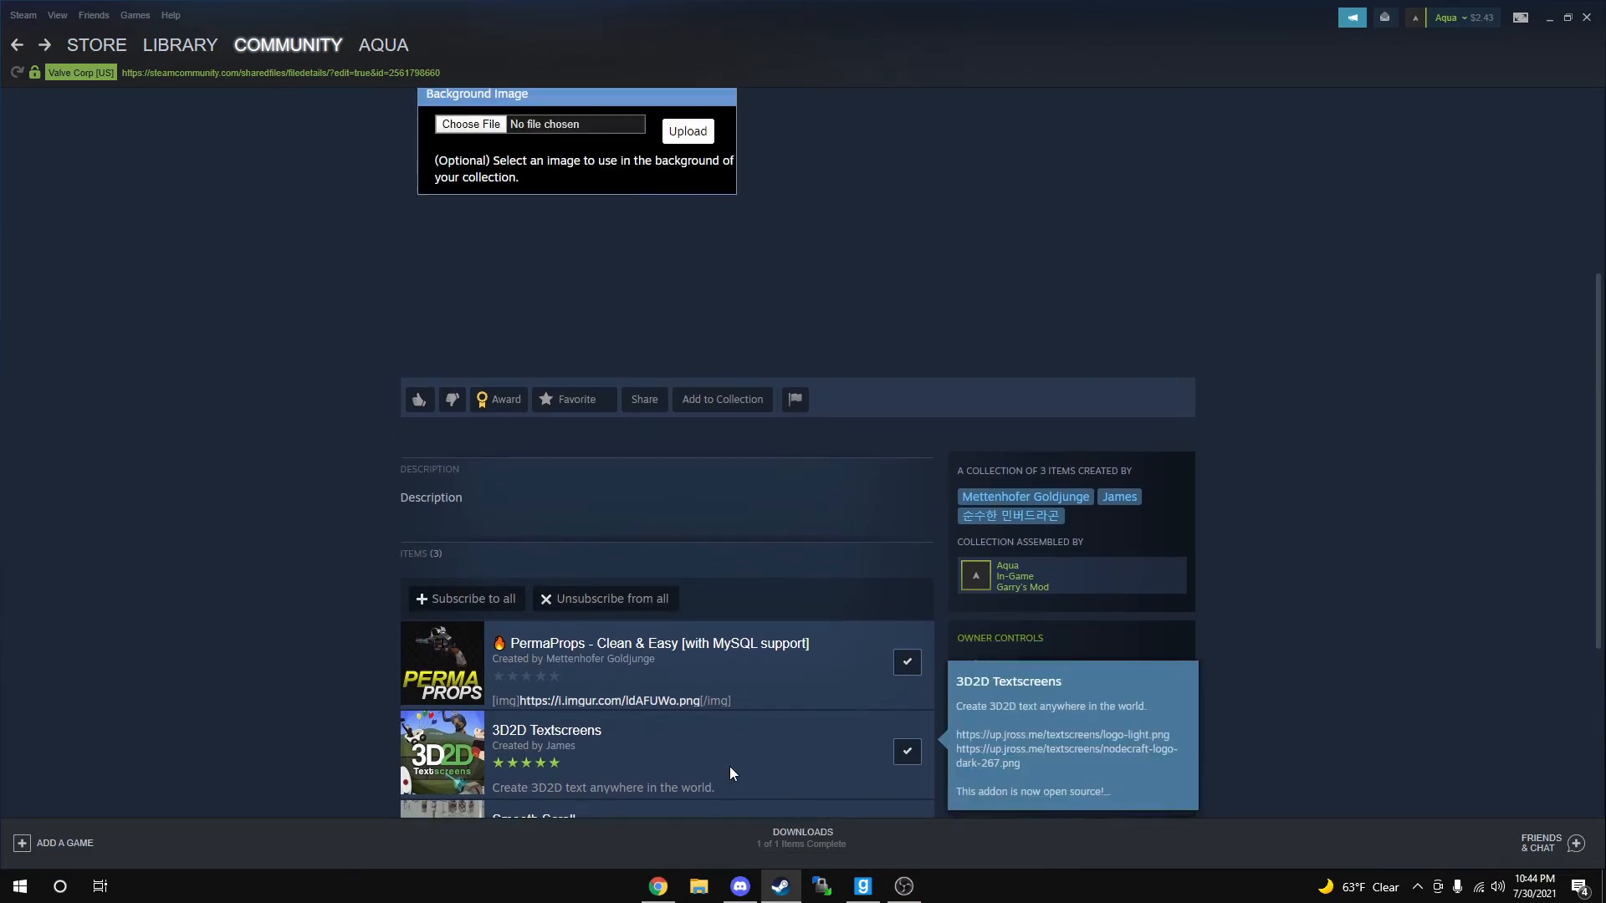
scroll(up, 3)
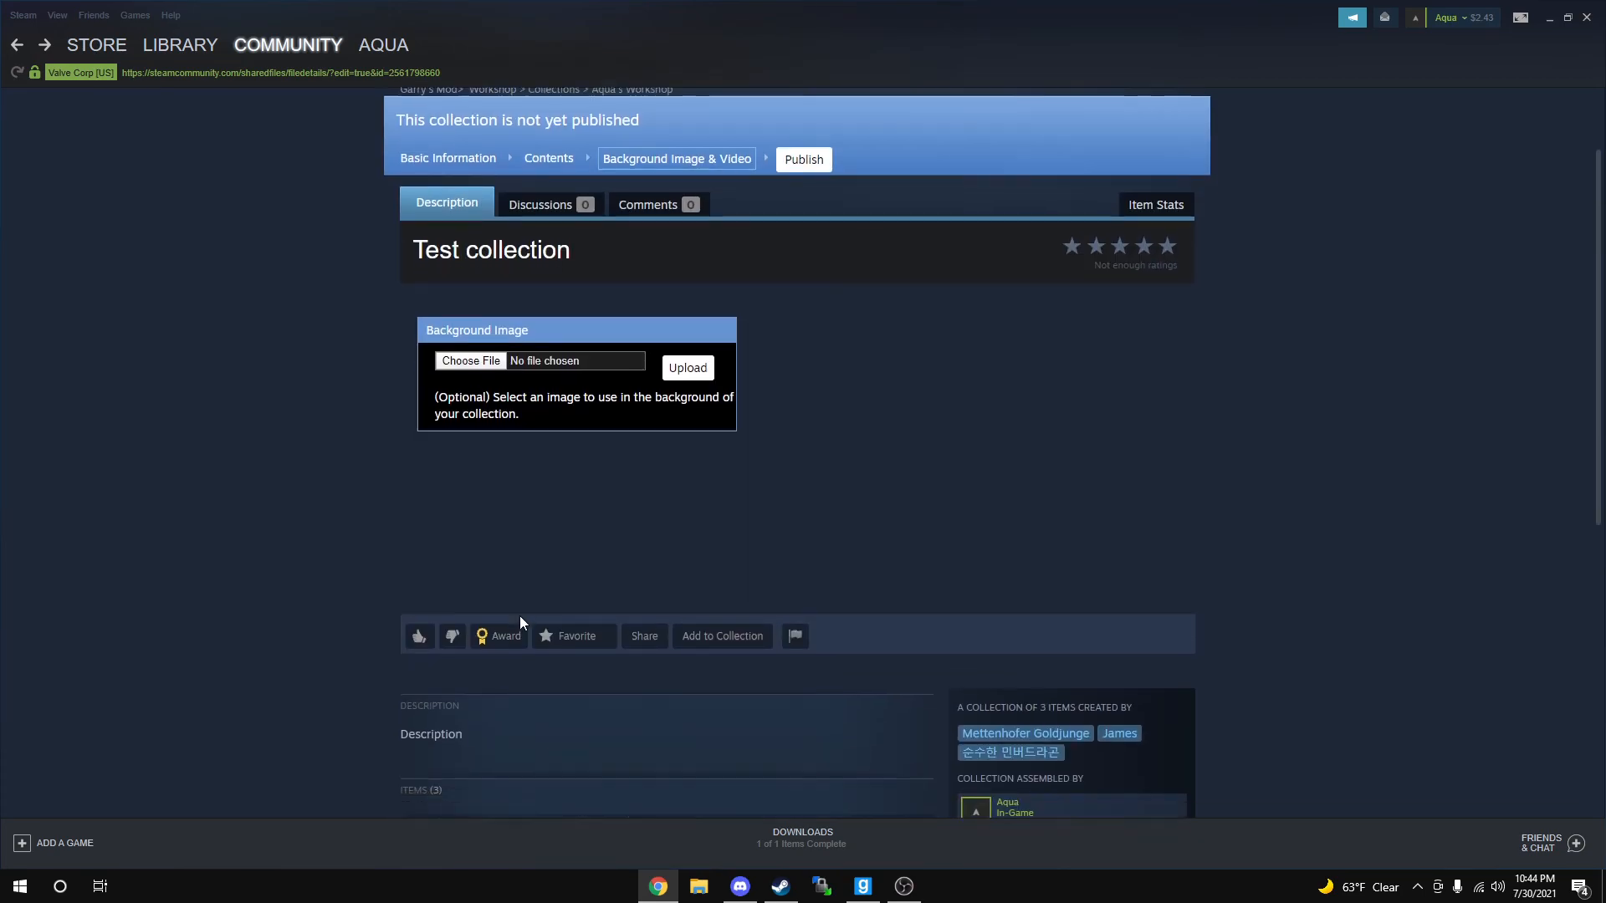
scroll(down, 3)
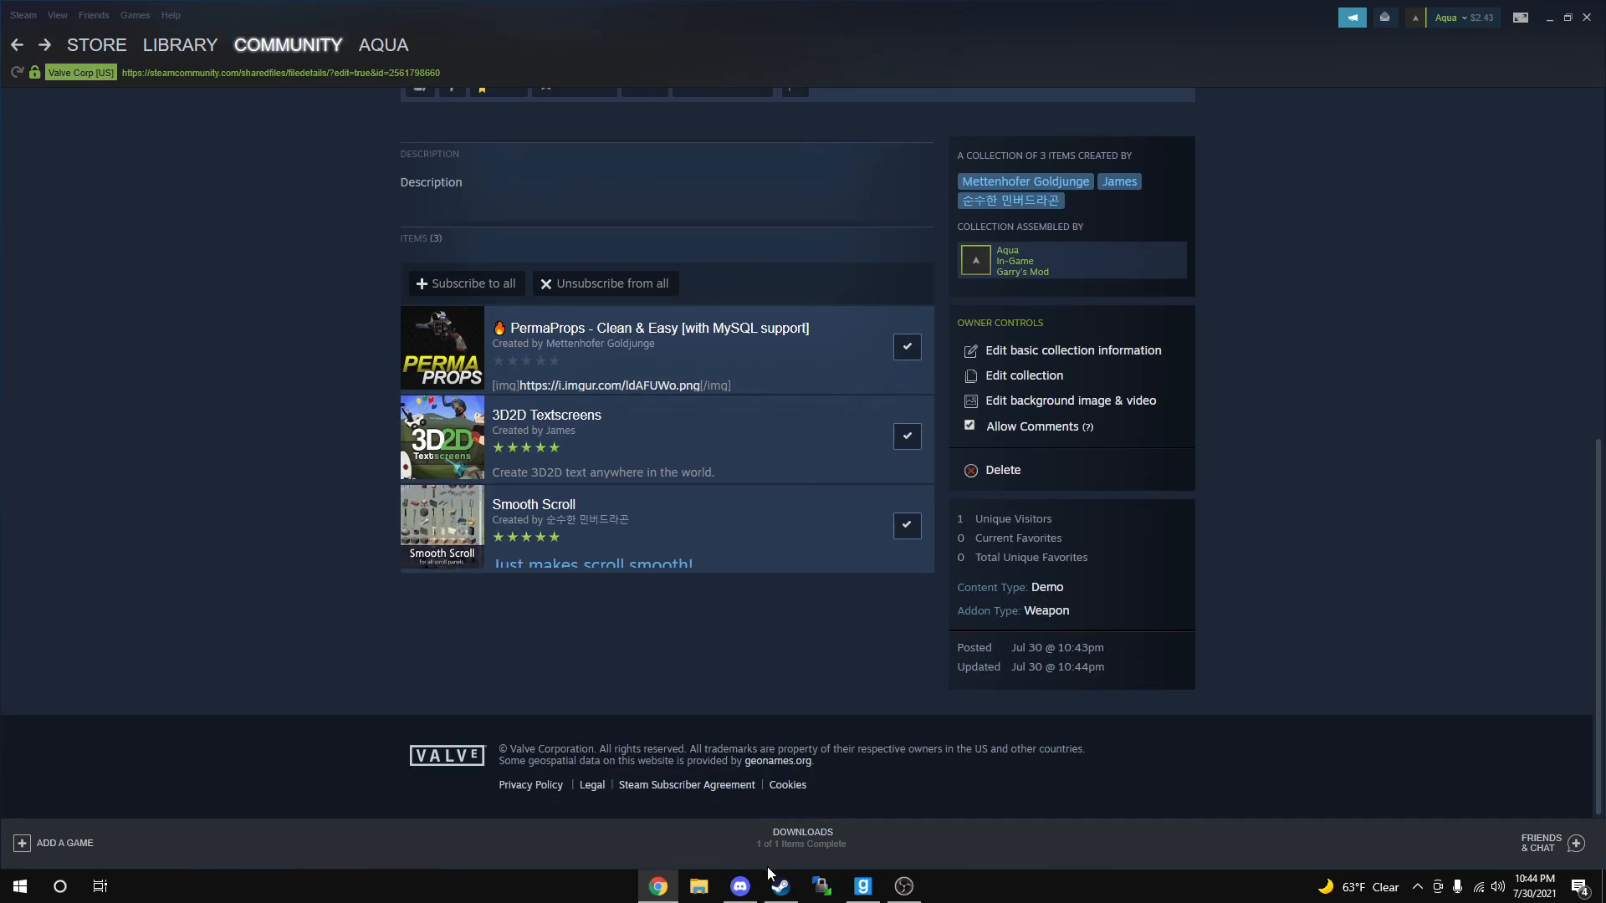